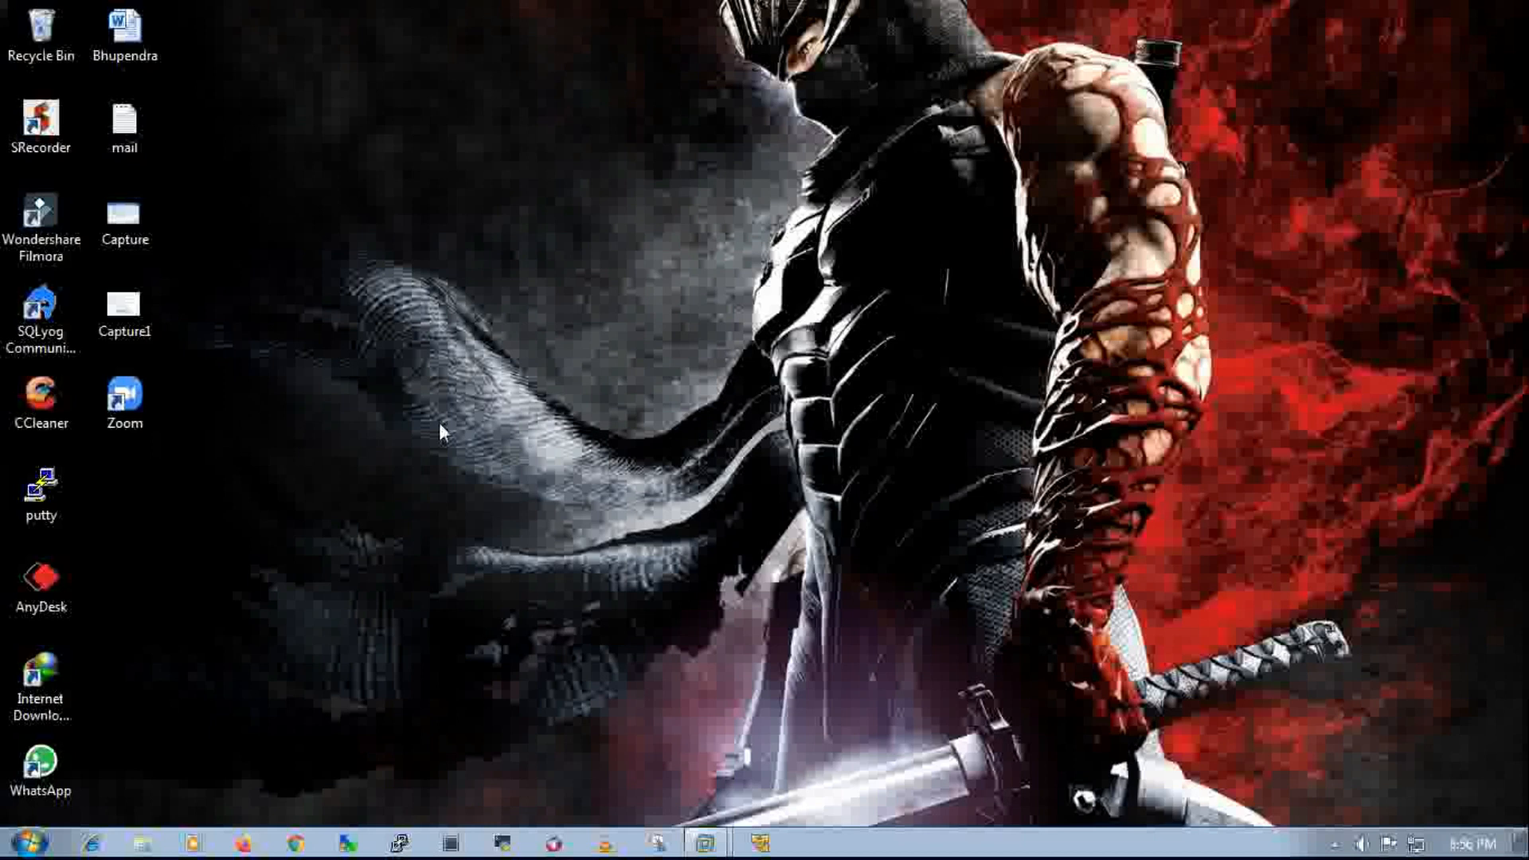
# Step: Launch ncpa.cpl from the Run box to open Windows Network Connections
pyautogui.press('Win+r')
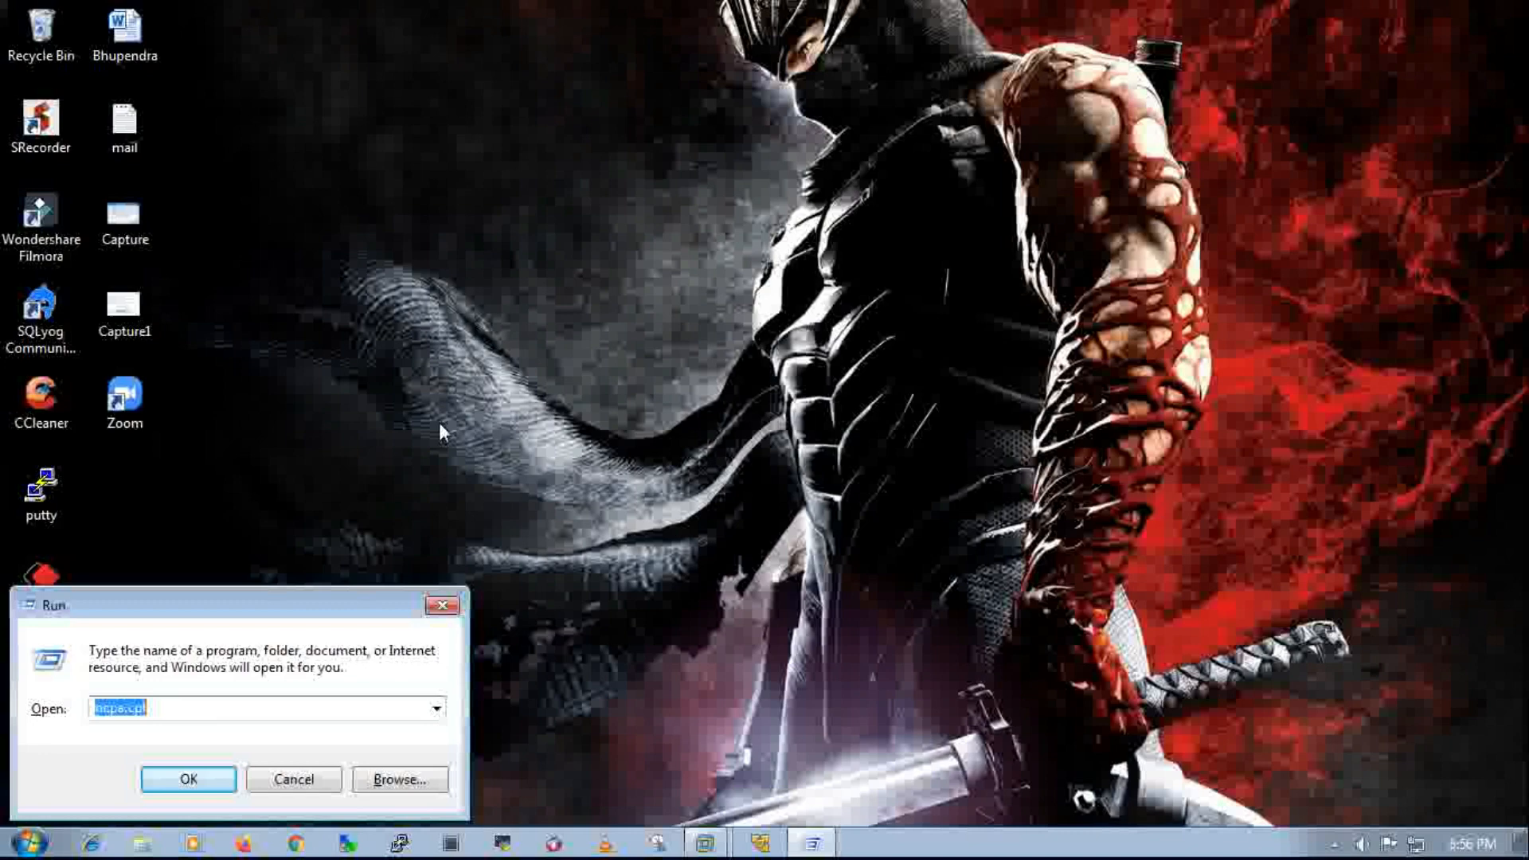
pyautogui.write('n')
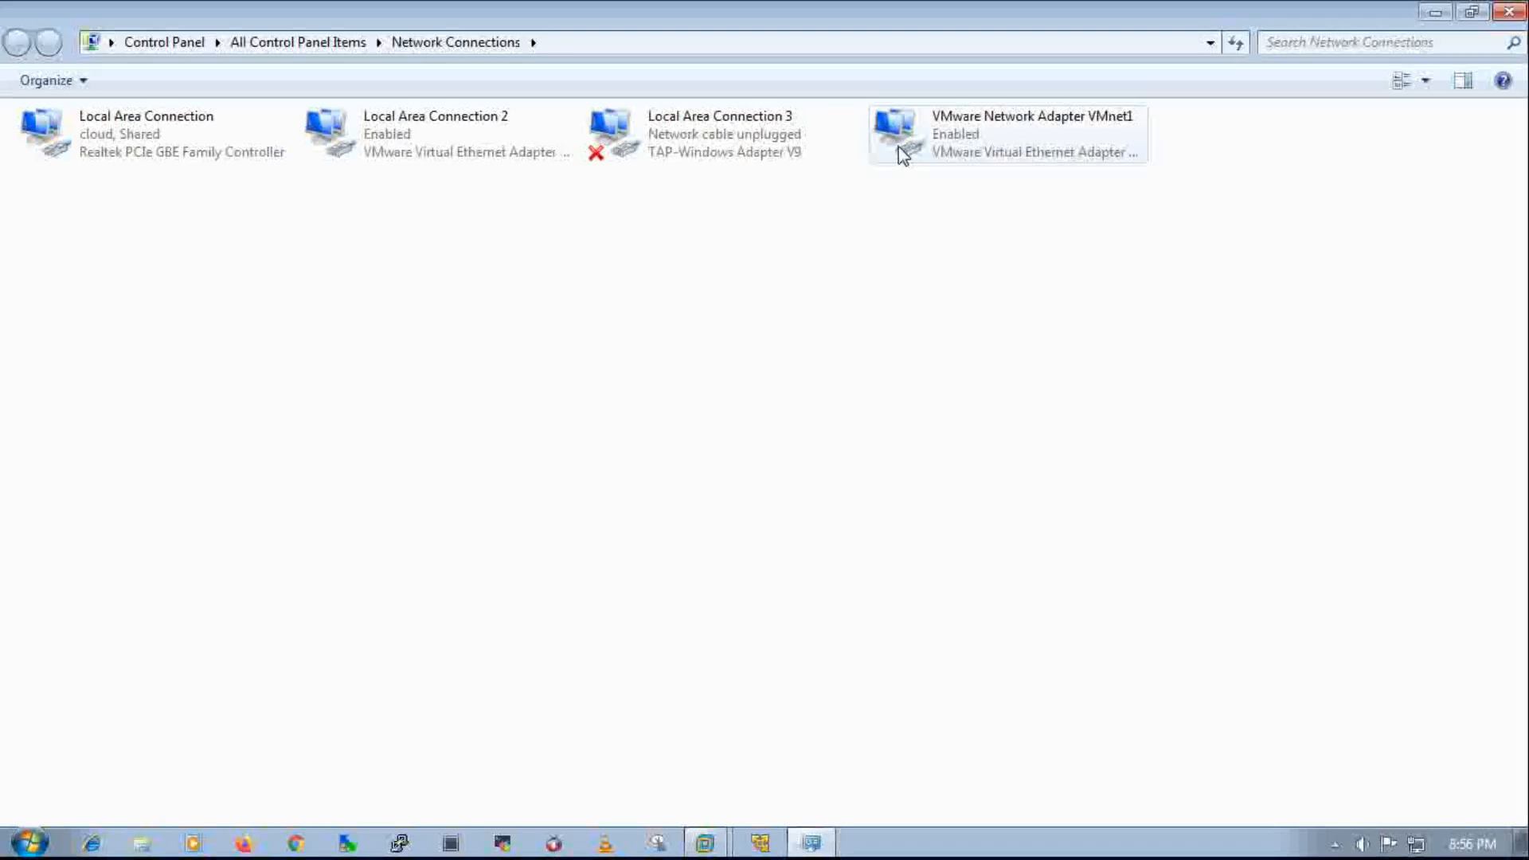
pyautogui.click(1008, 133)
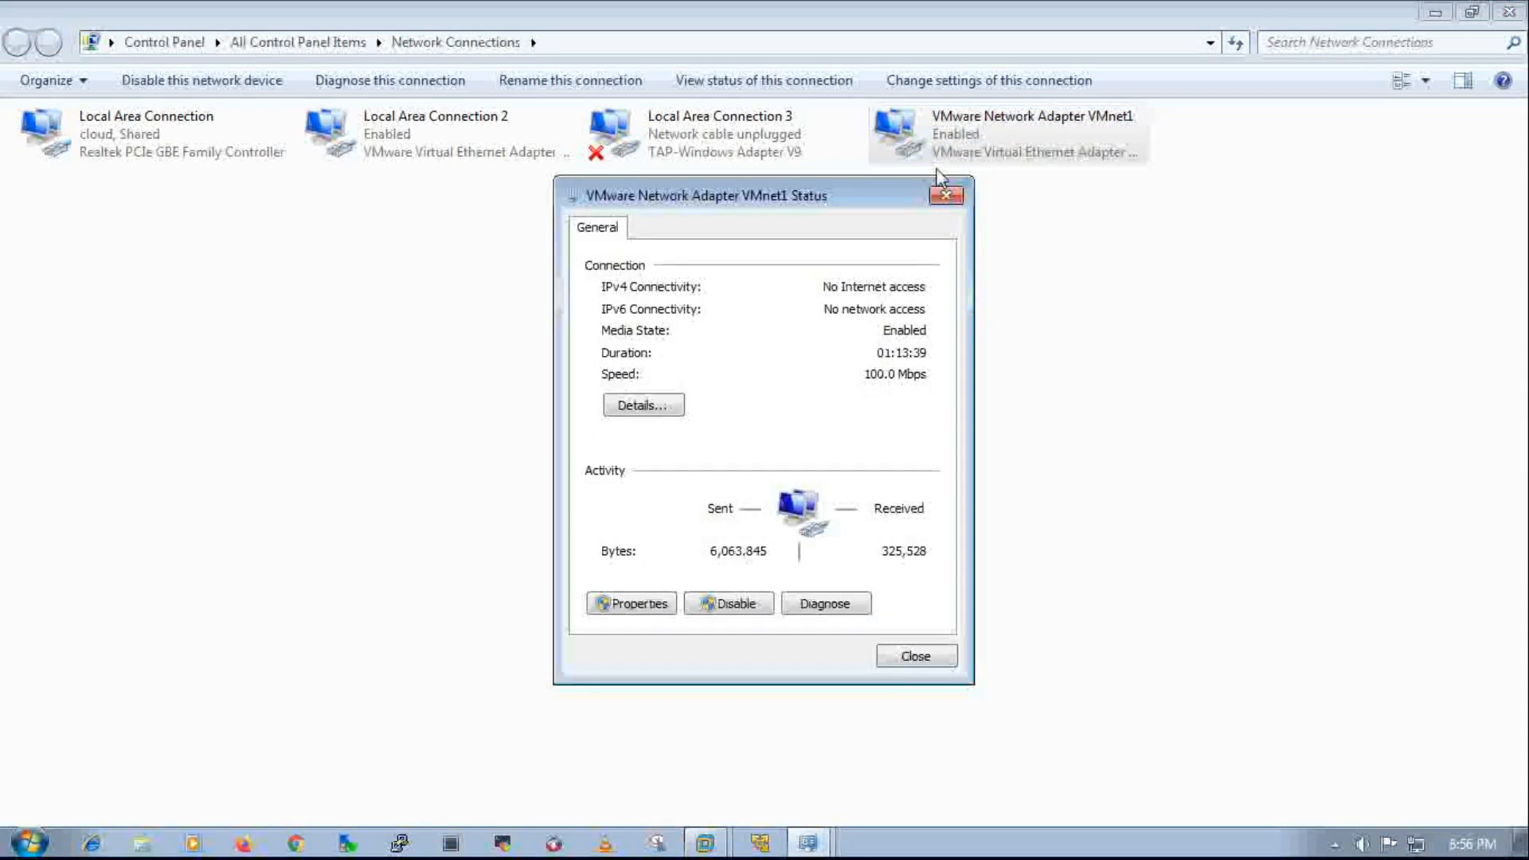
pyautogui.click(642, 405)
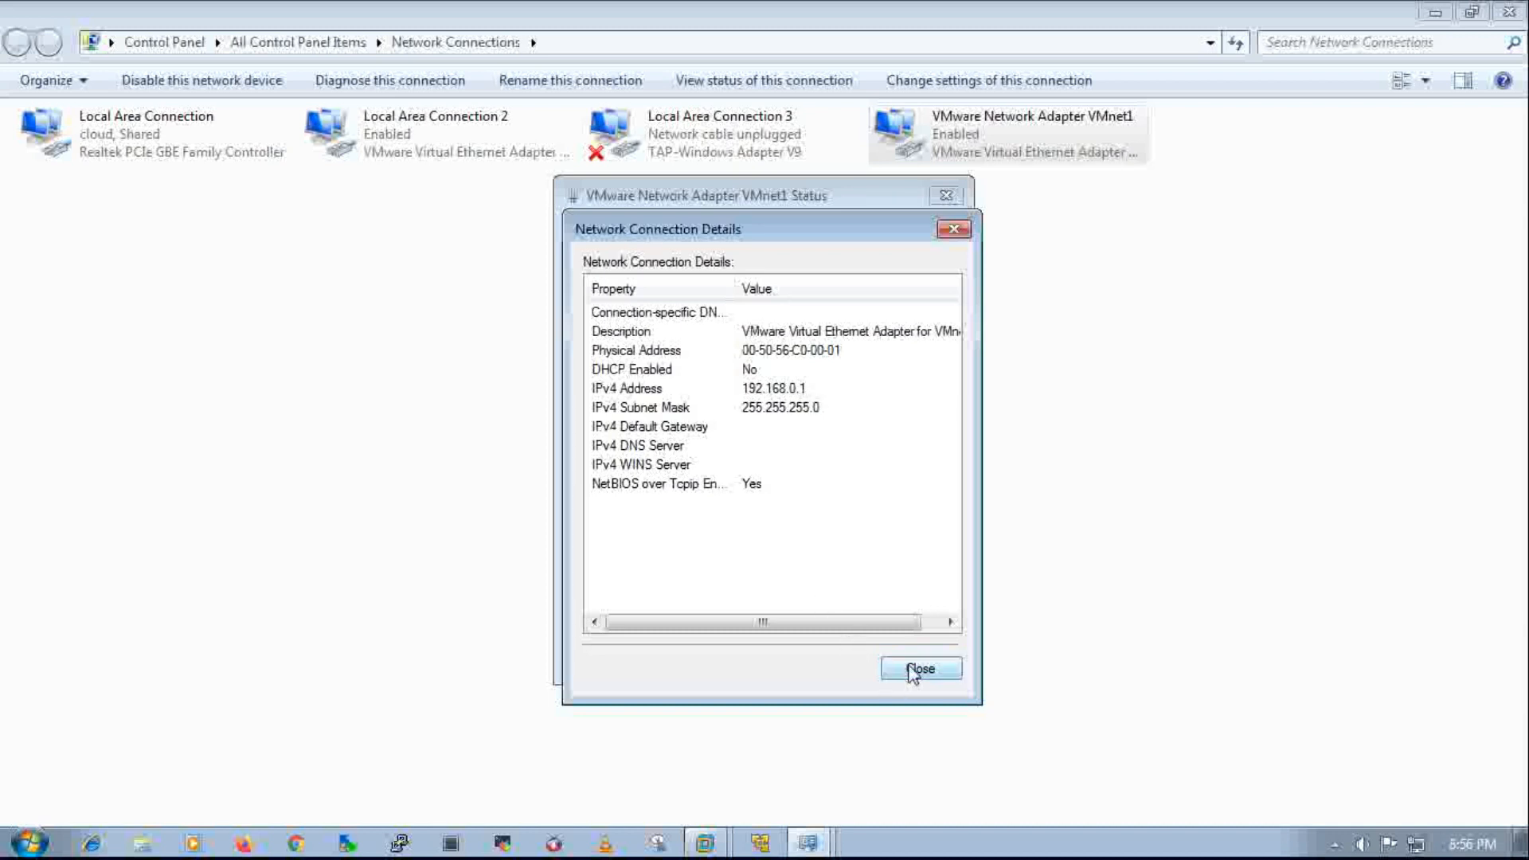
pyautogui.click(920, 668)
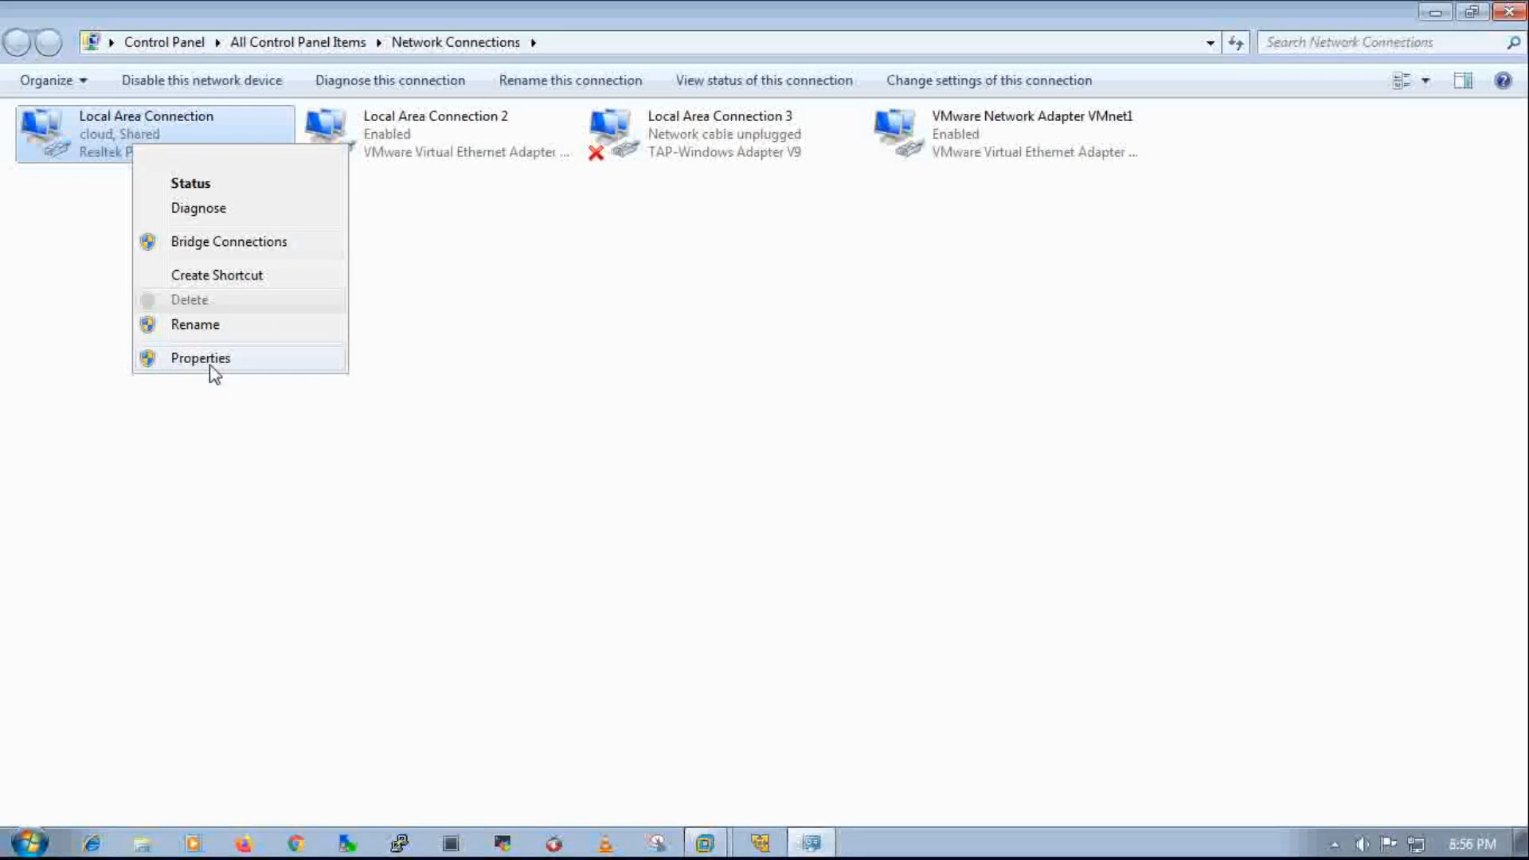
# Step: Confirm Local Area Connection's Sharing tab shares internet with VMnet1, then close Properties
pyautogui.click(200, 357)
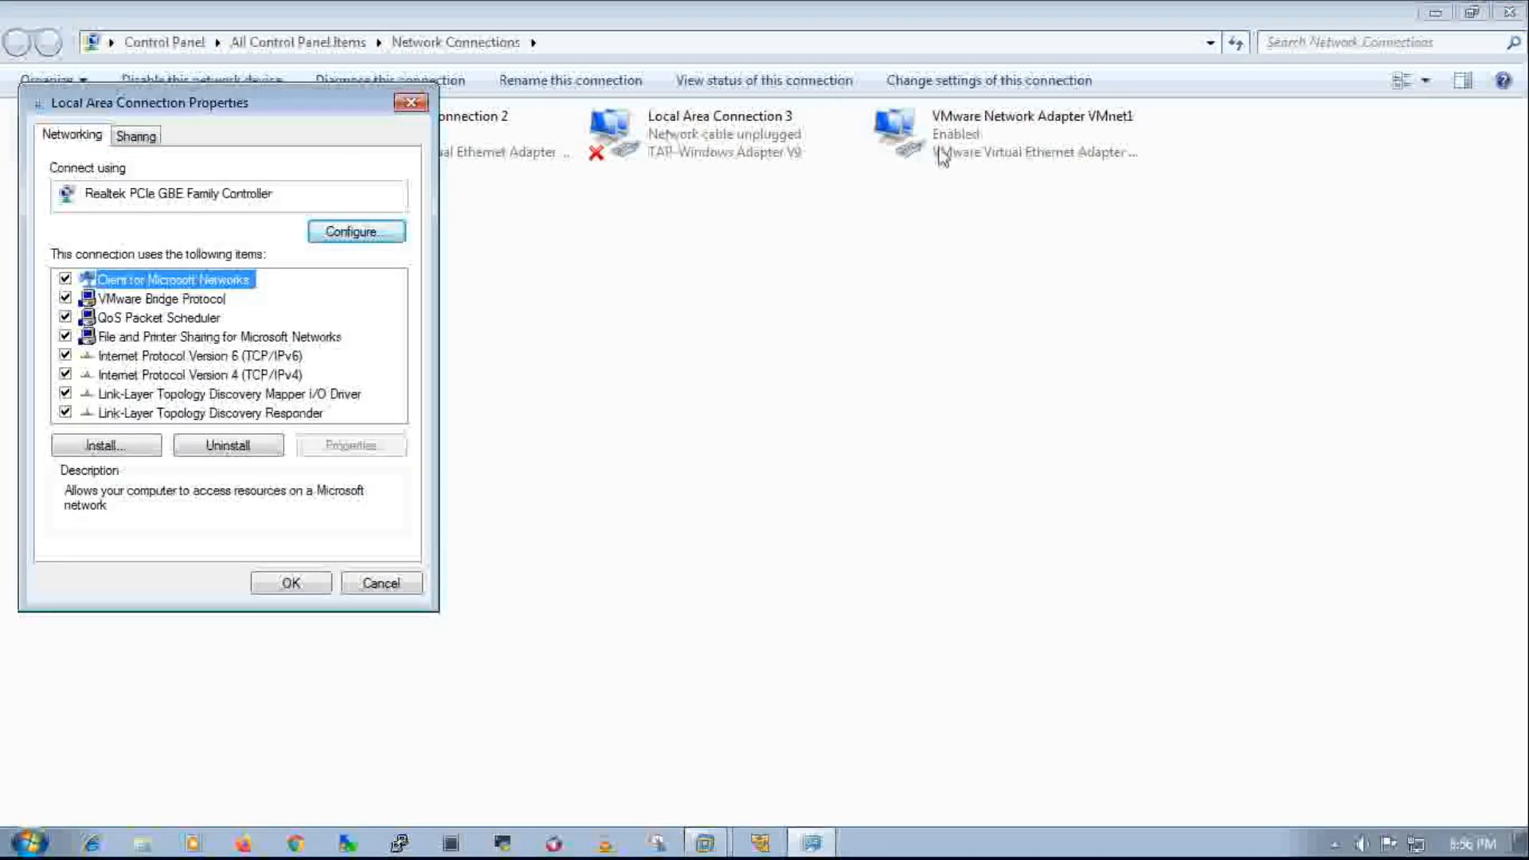
pyautogui.click(135, 135)
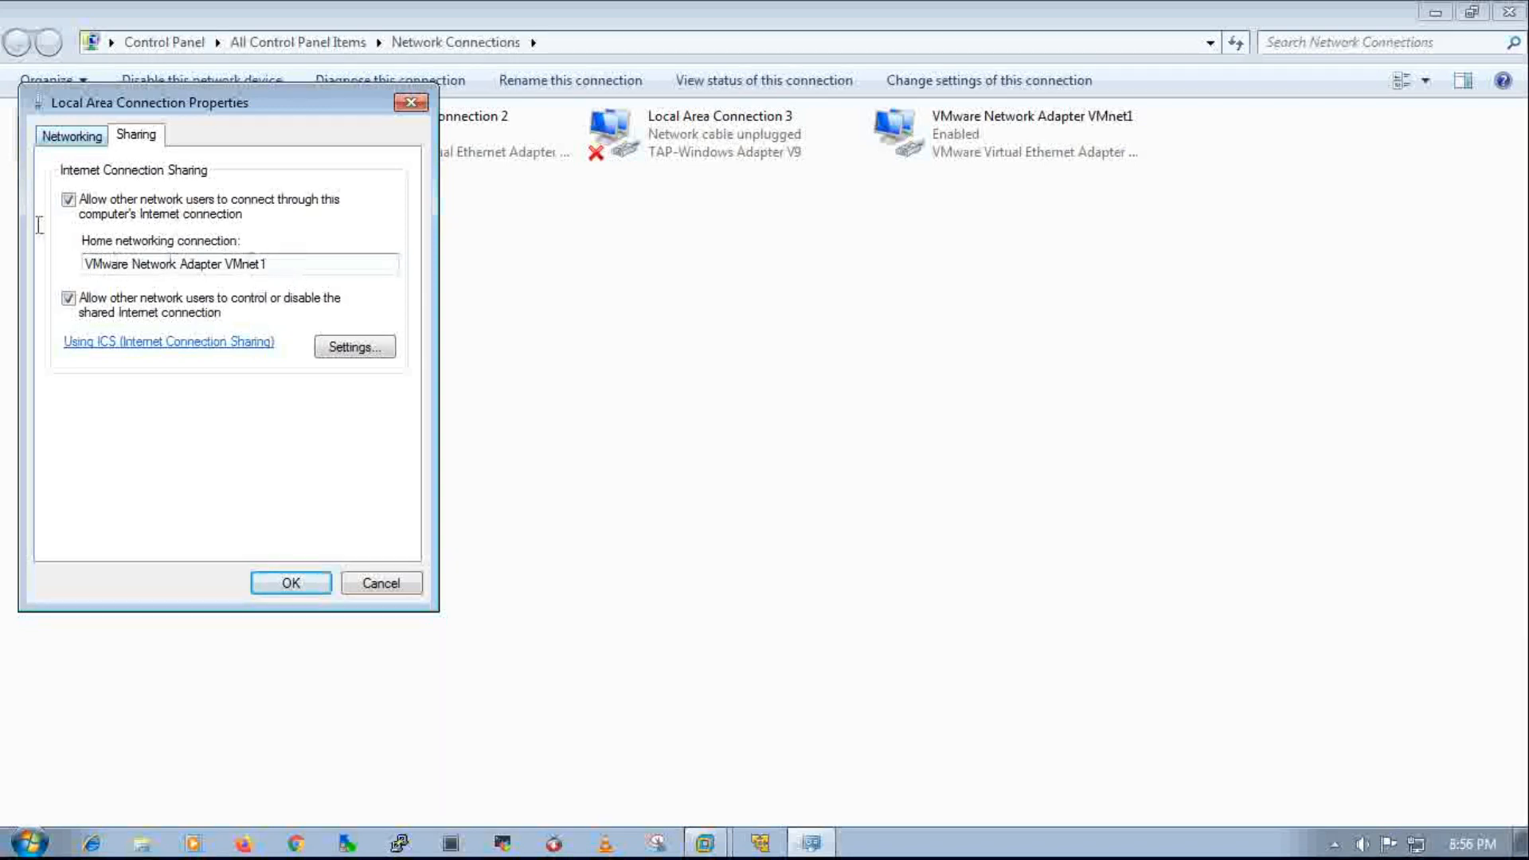
pyautogui.click(290, 582)
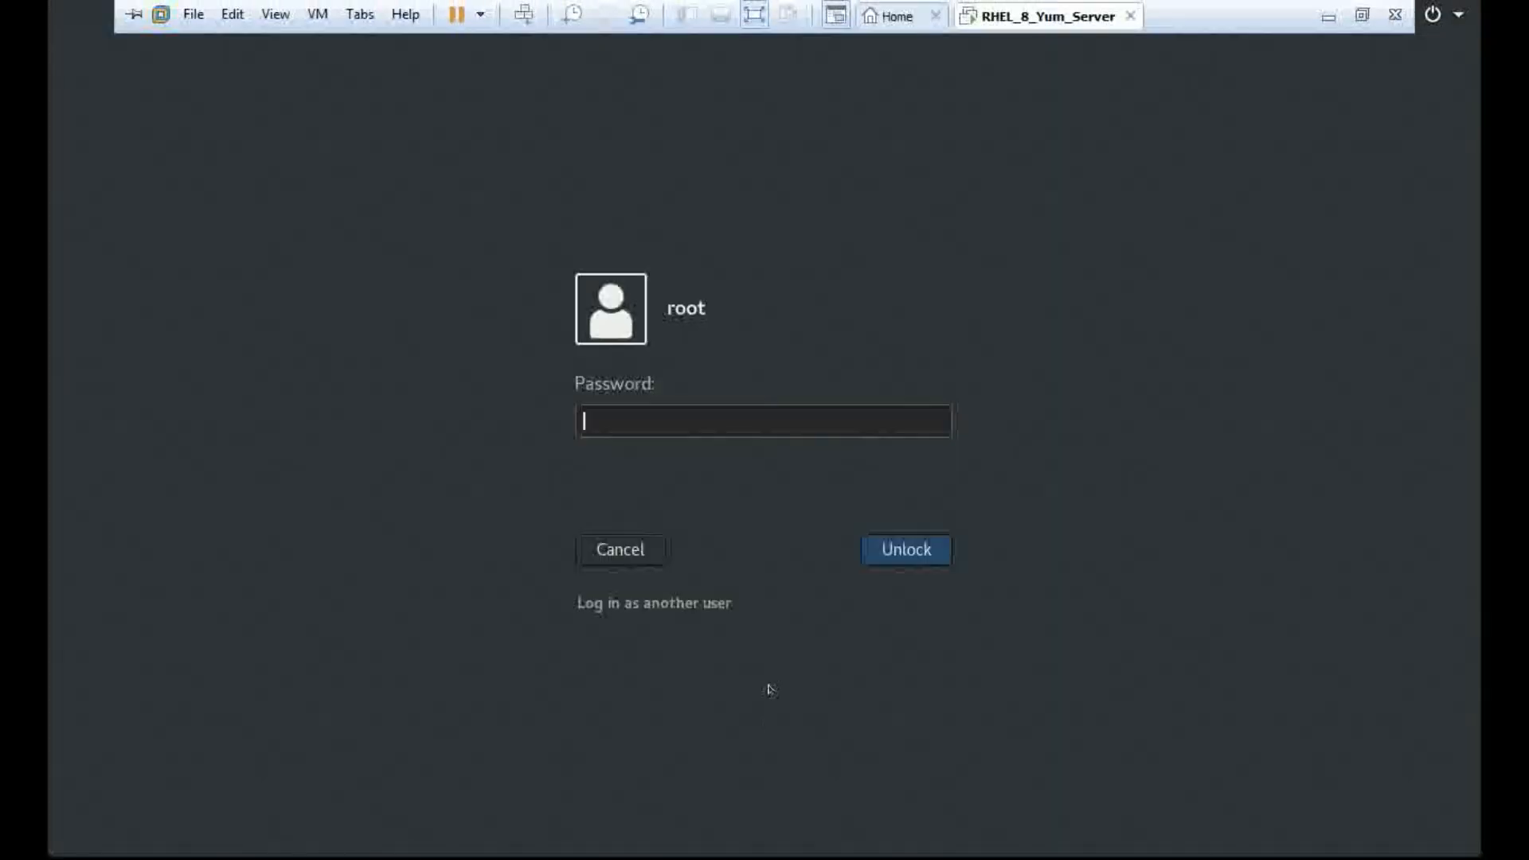
# Step: Enter the root password on the RHEL_8_Yum_Server lock screen and unlock it
pyautogui.write('password')
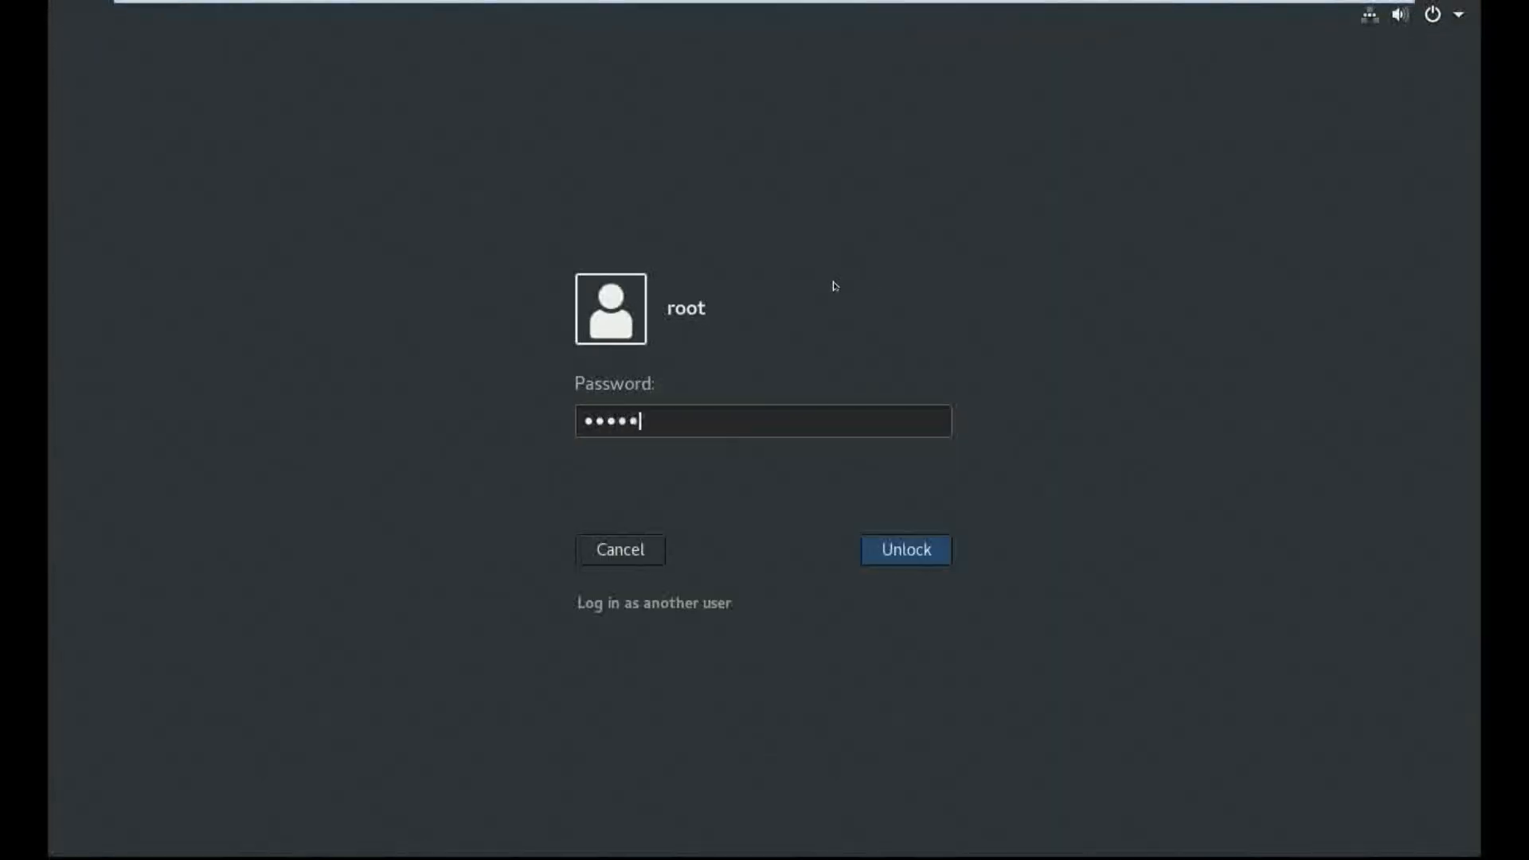
pyautogui.click(903, 549)
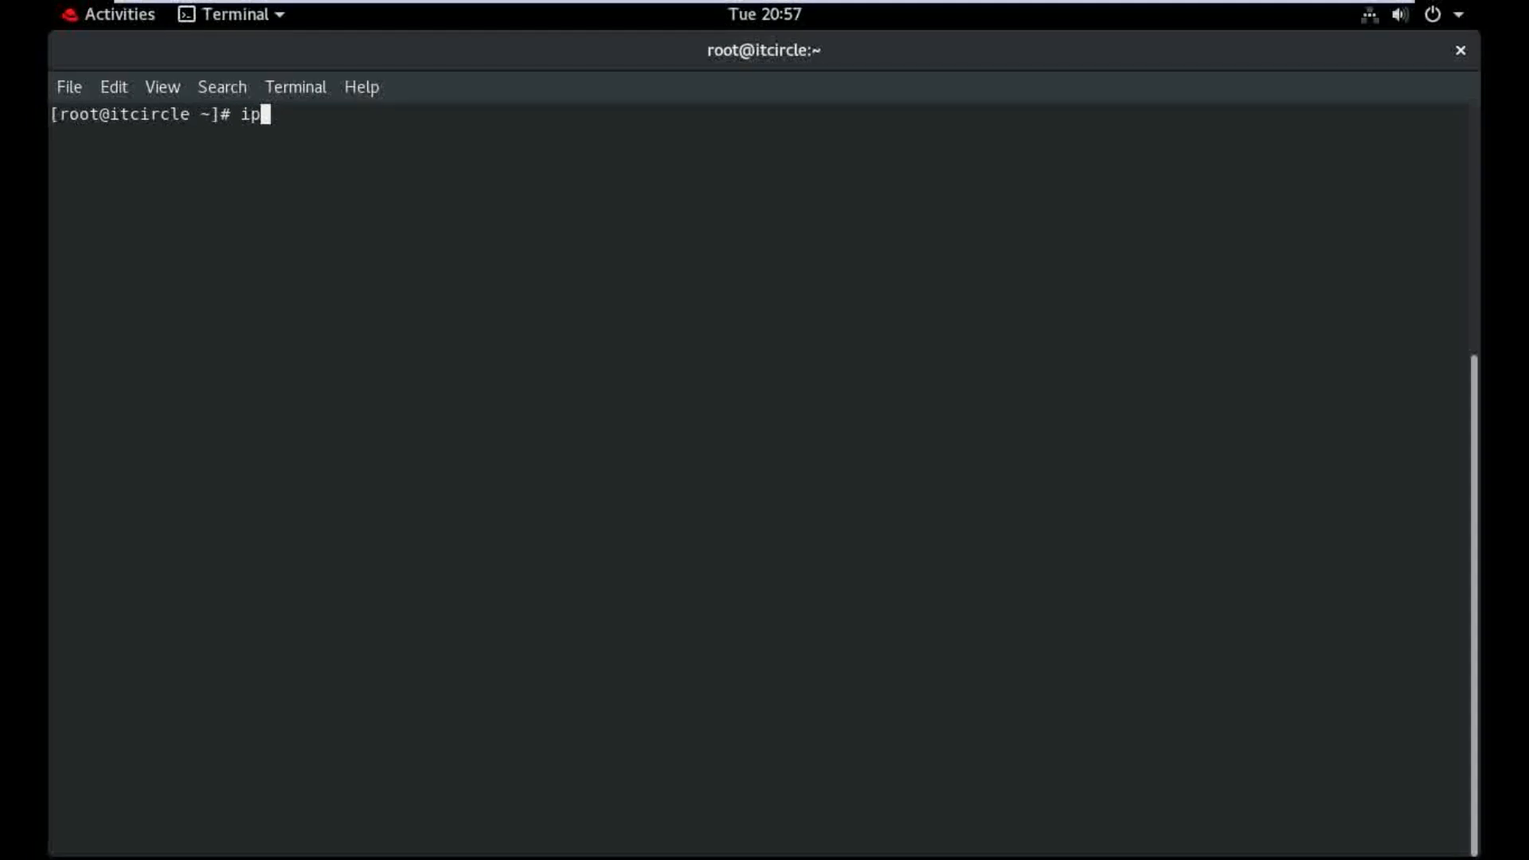
# Step: Run nmcli connection show to list the virbr0 bridge and ens33 ethernet connections
pyautogui.write('mcli connection n')
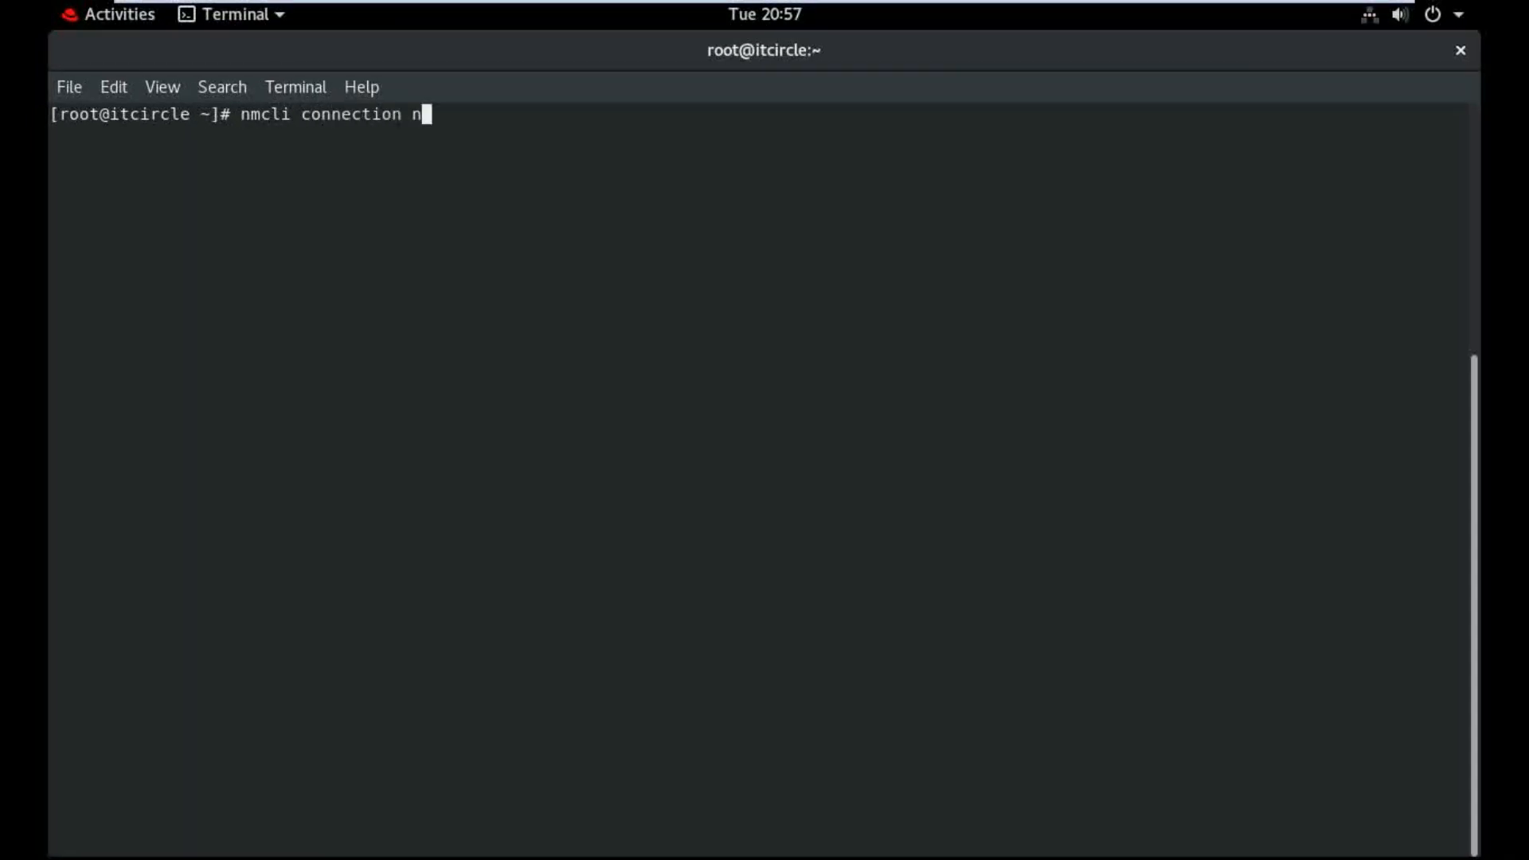
pyautogui.write('show')
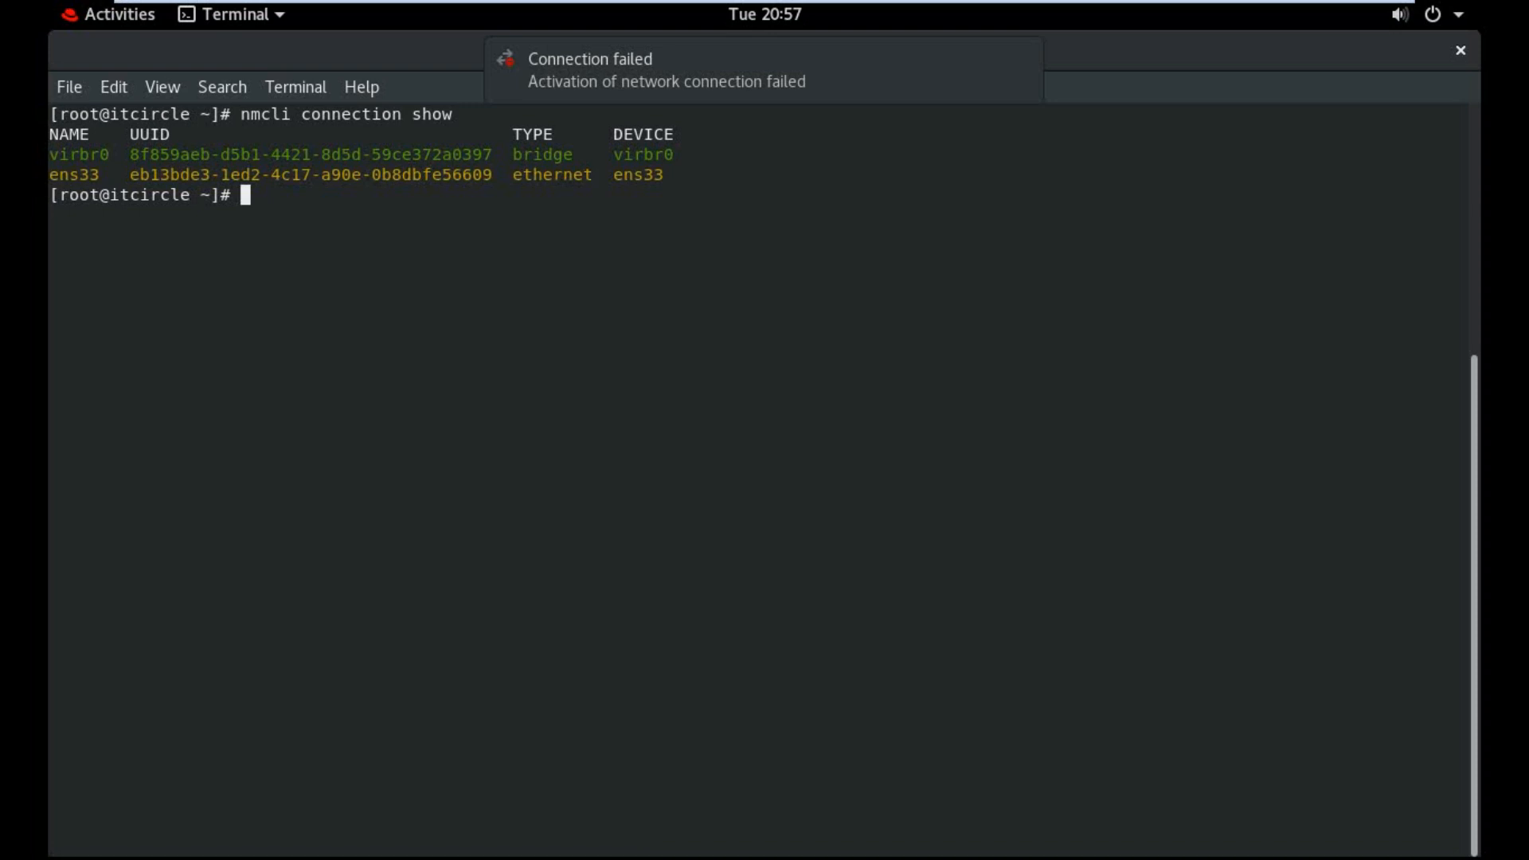
pyautogui.write('nmcli connection')
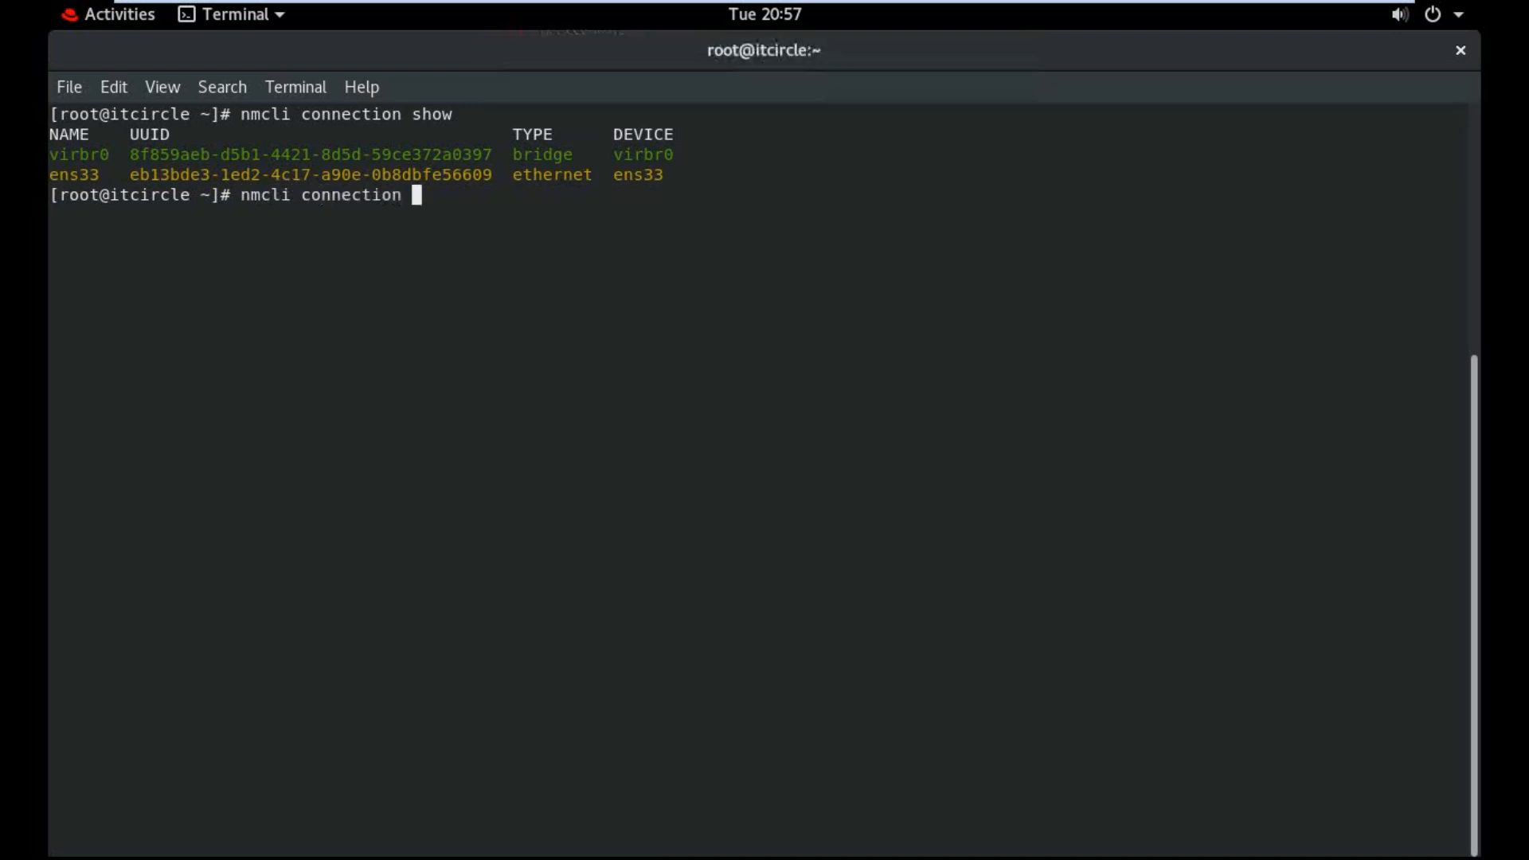
# Step: Start modifying ens33 with the static address 192.168.0.30/24
pyautogui.write('modify')
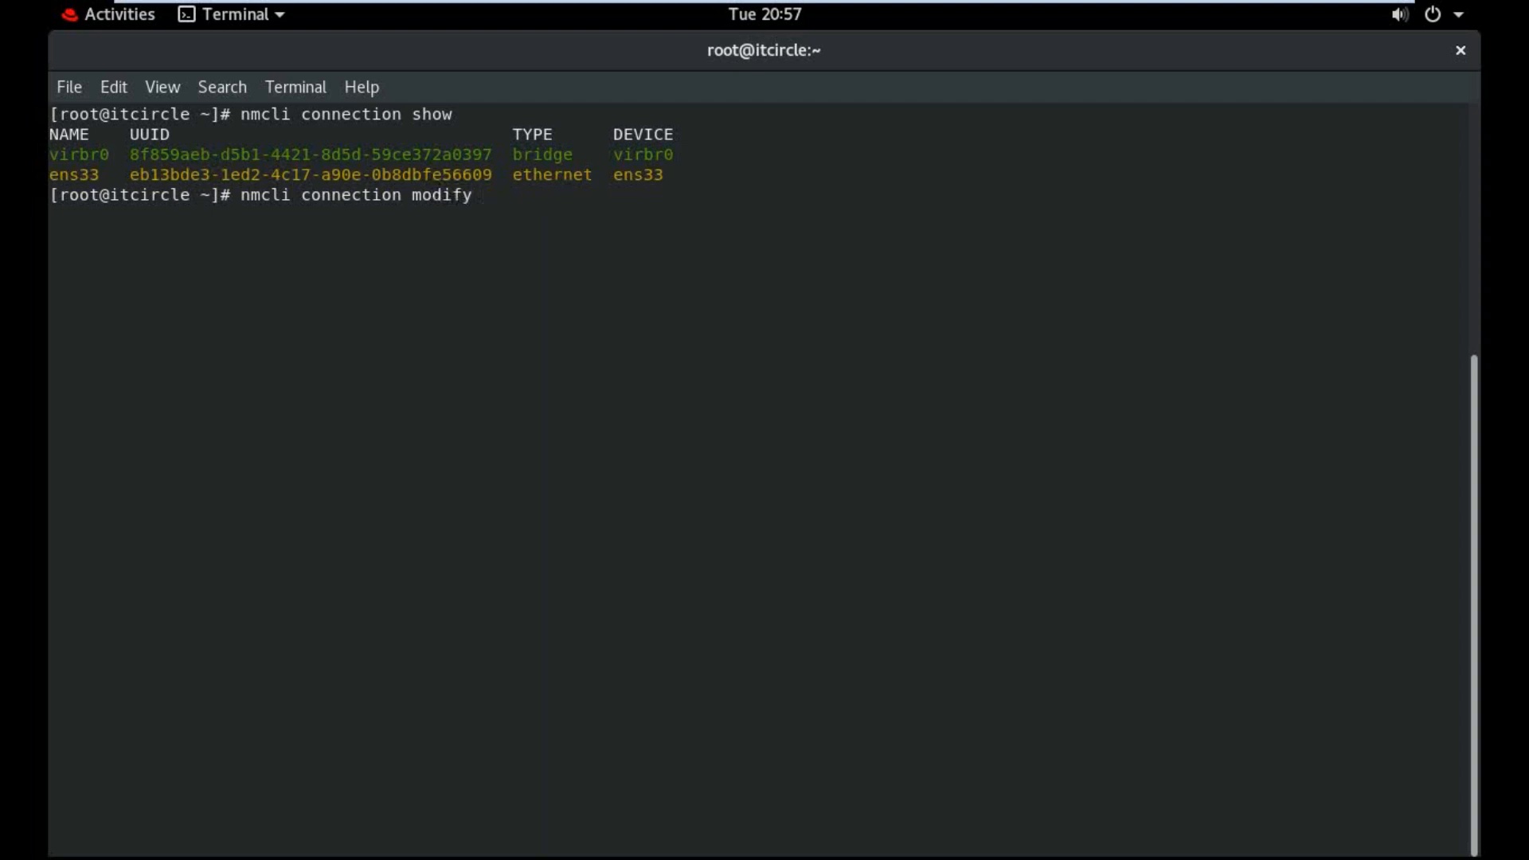
pyautogui.write('ens33')
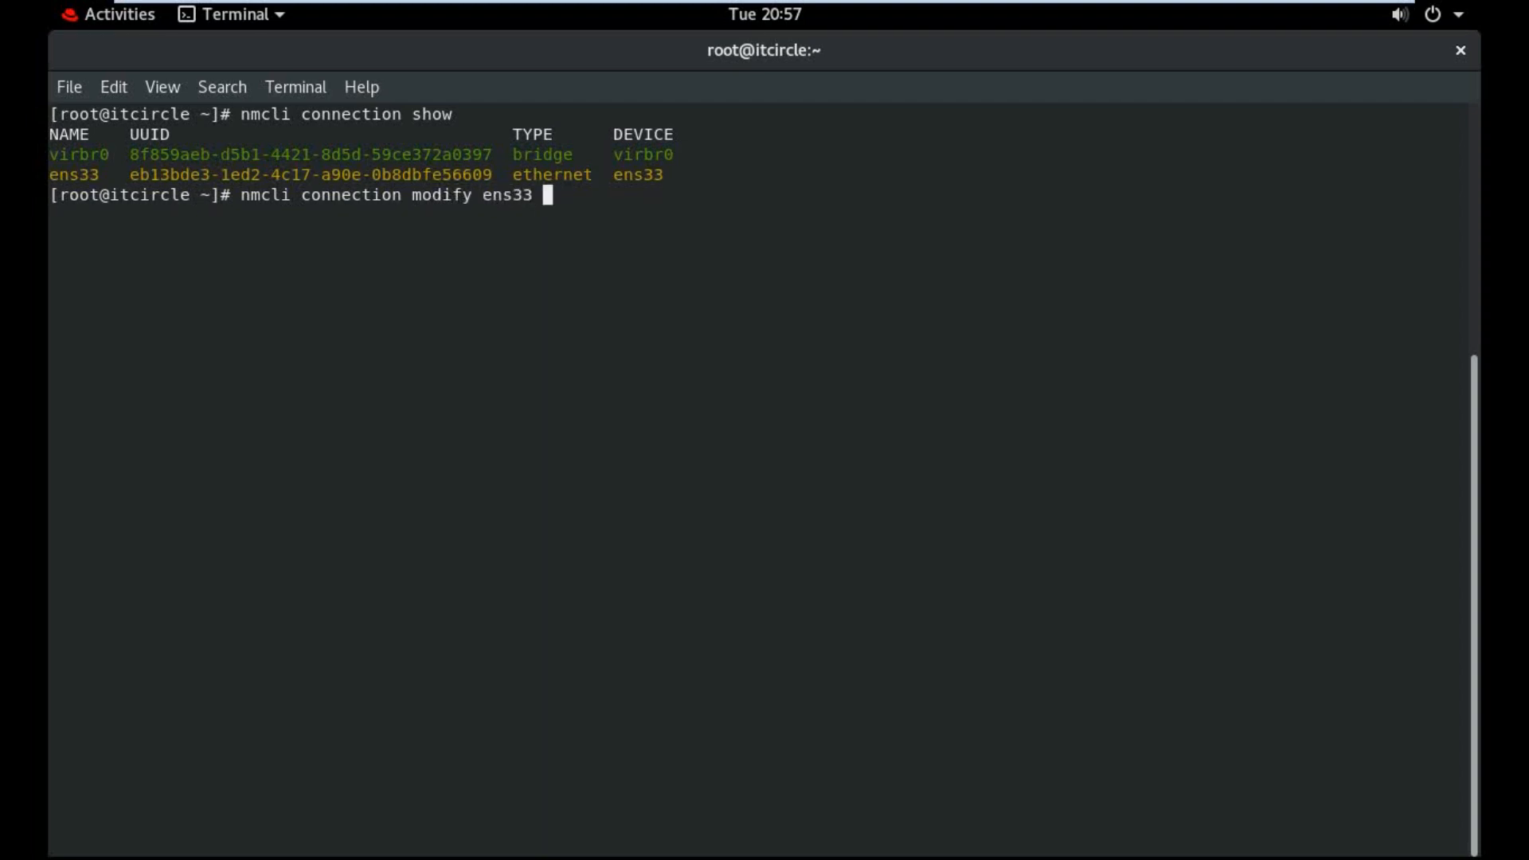
pyautogui.write('ipv4')
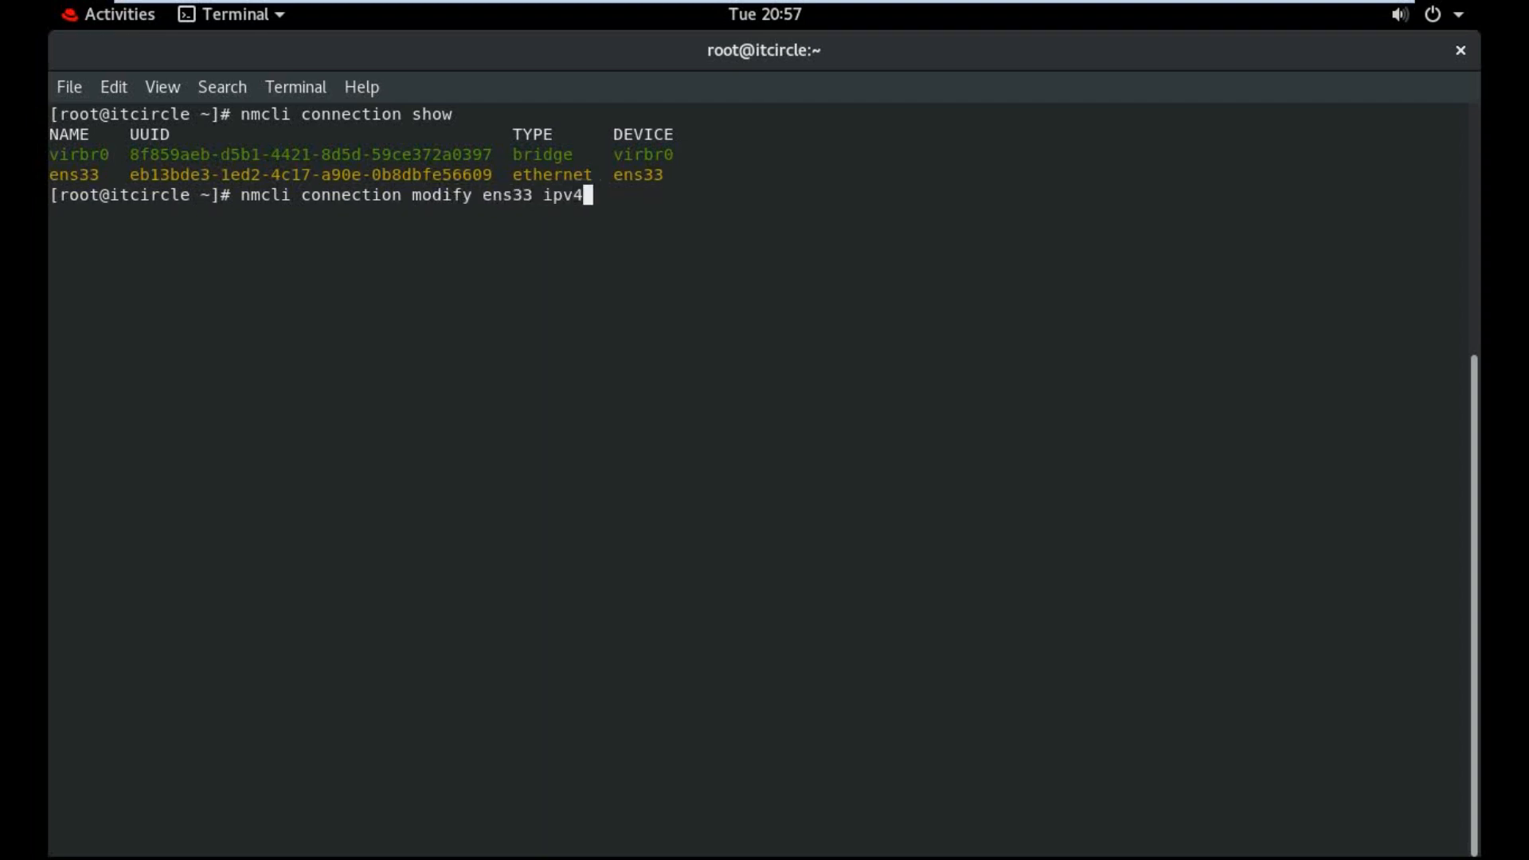
pyautogui.write('.addresses')
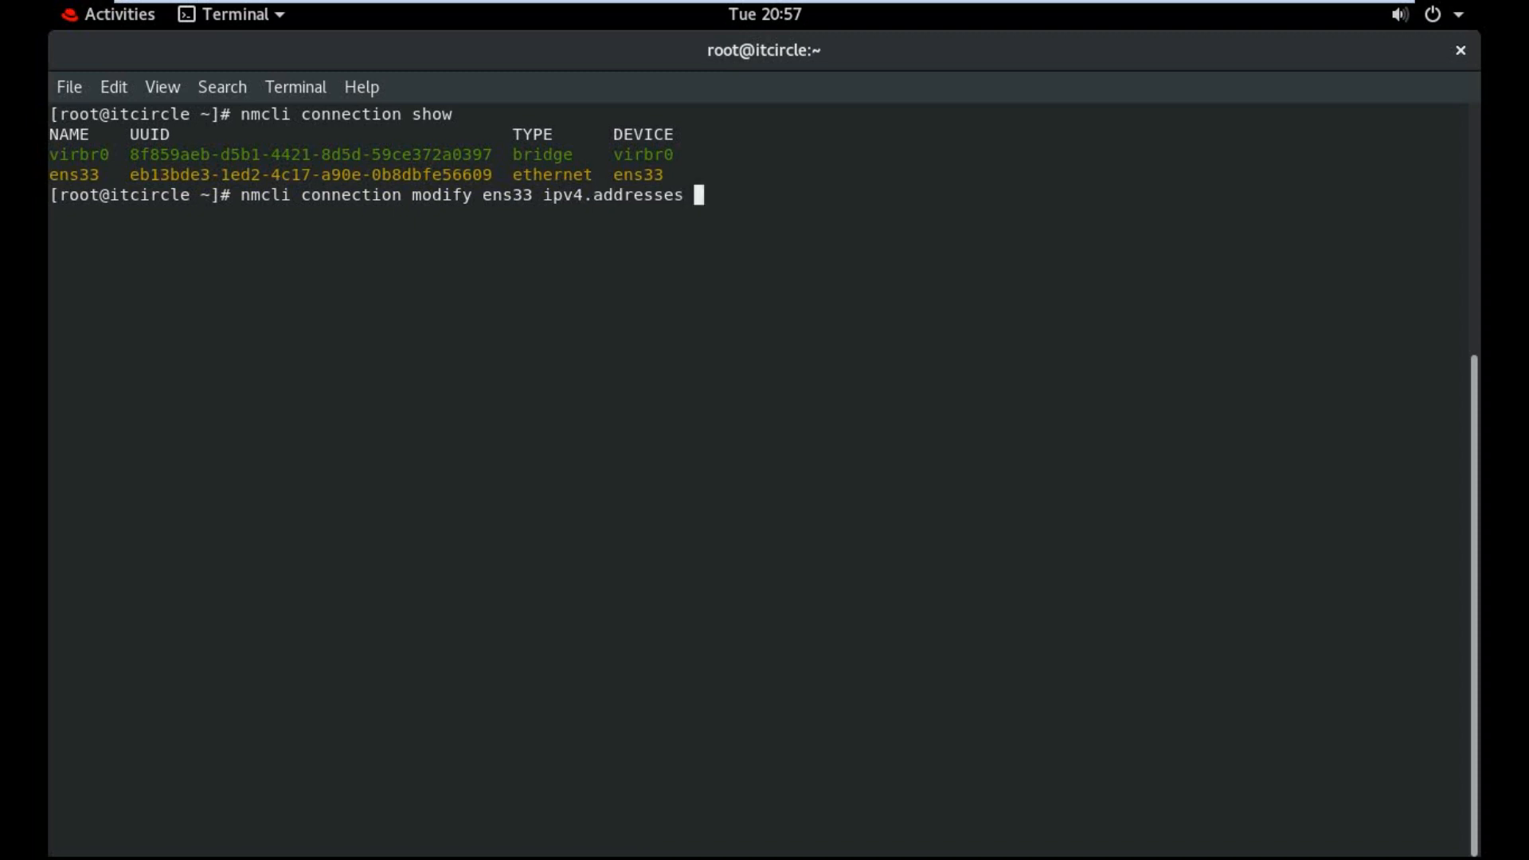
pyautogui.write('192.168')
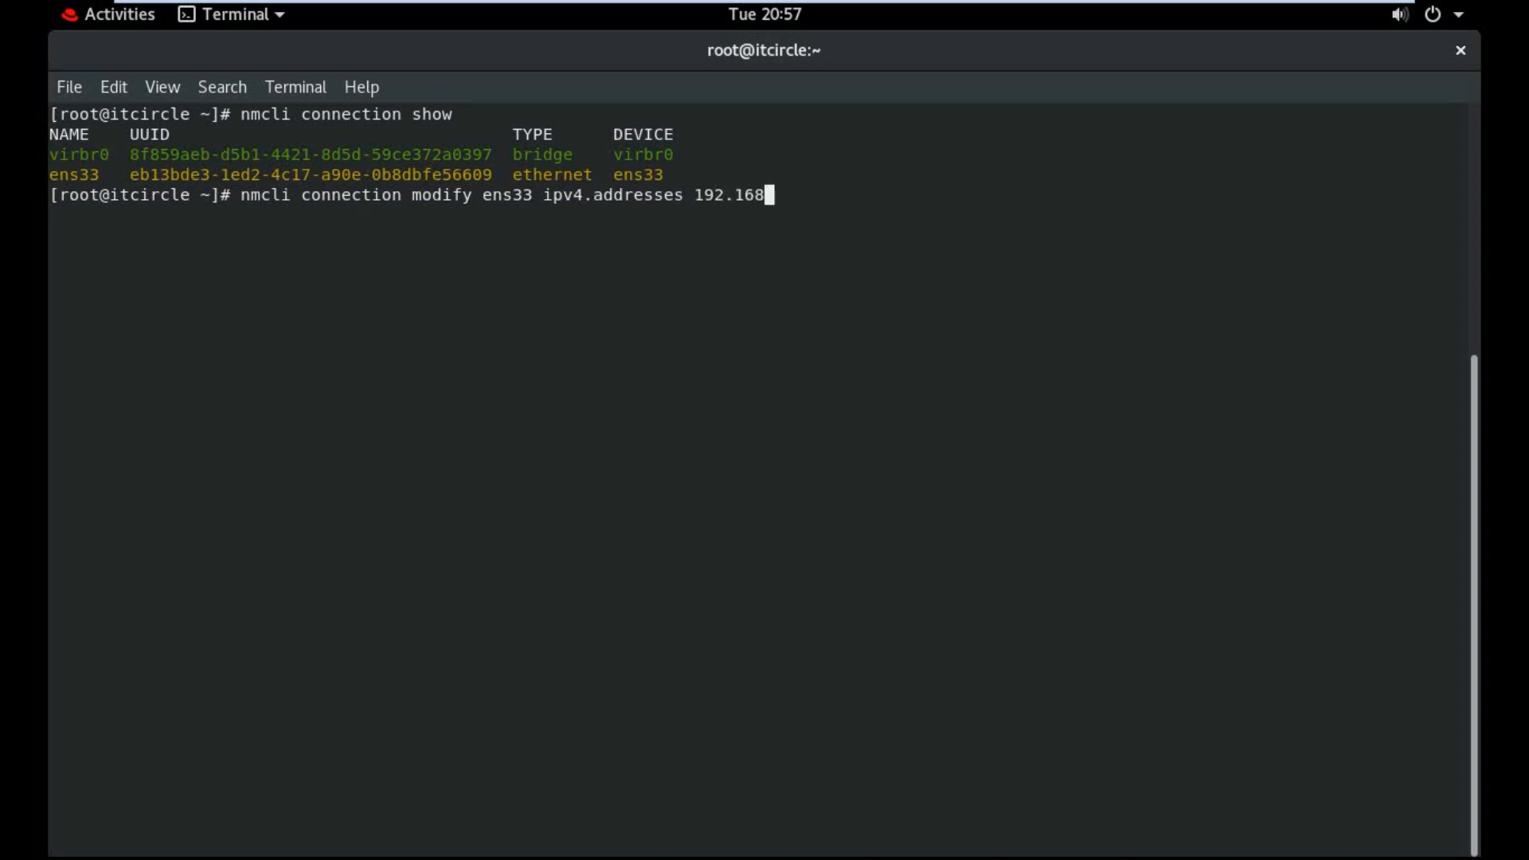
pyautogui.write('.0.30')
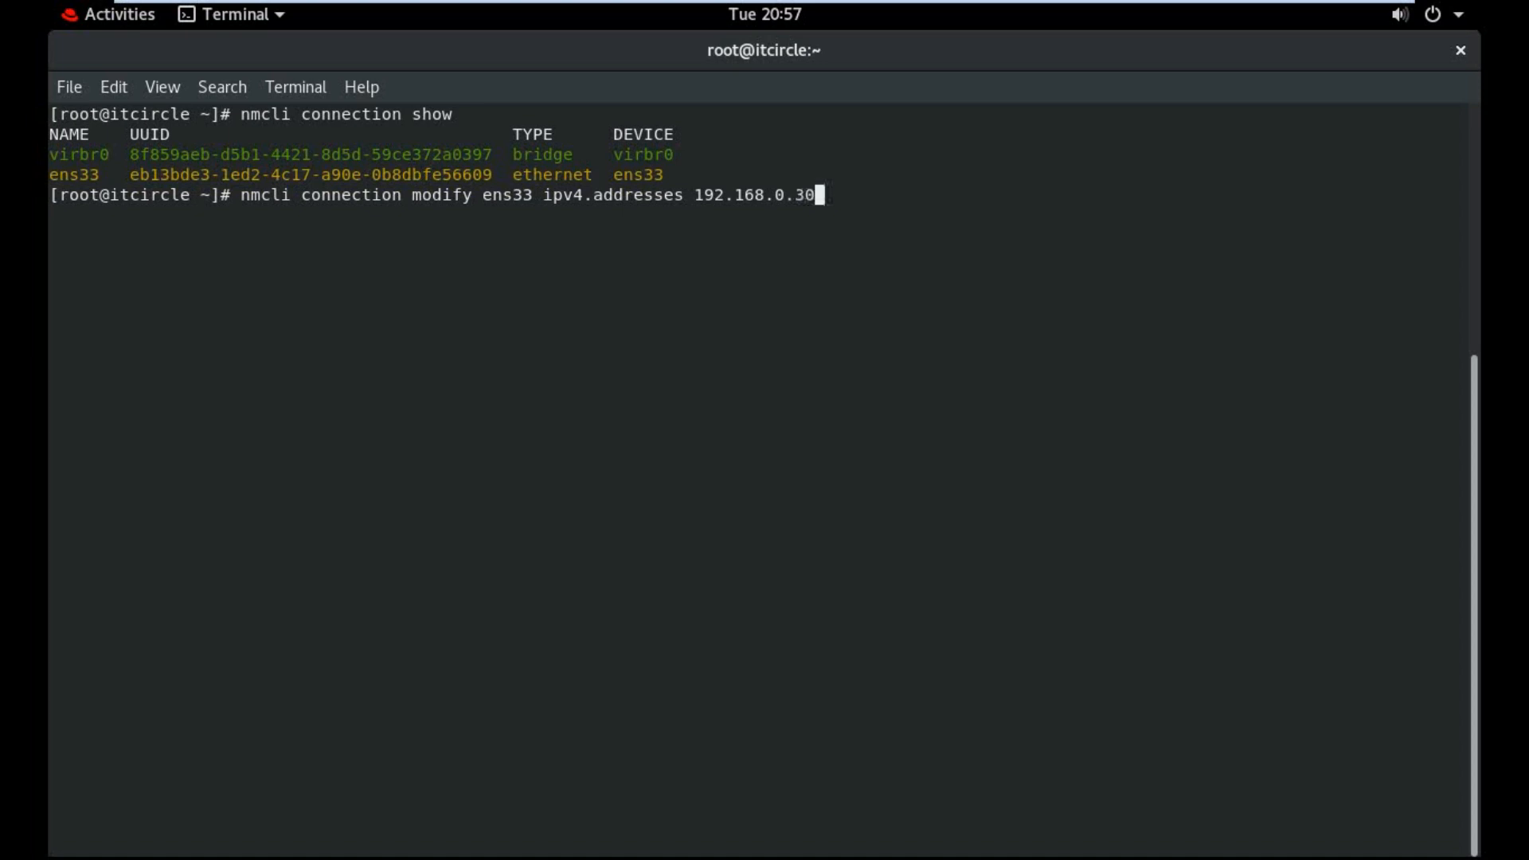
pyautogui.write('/2')
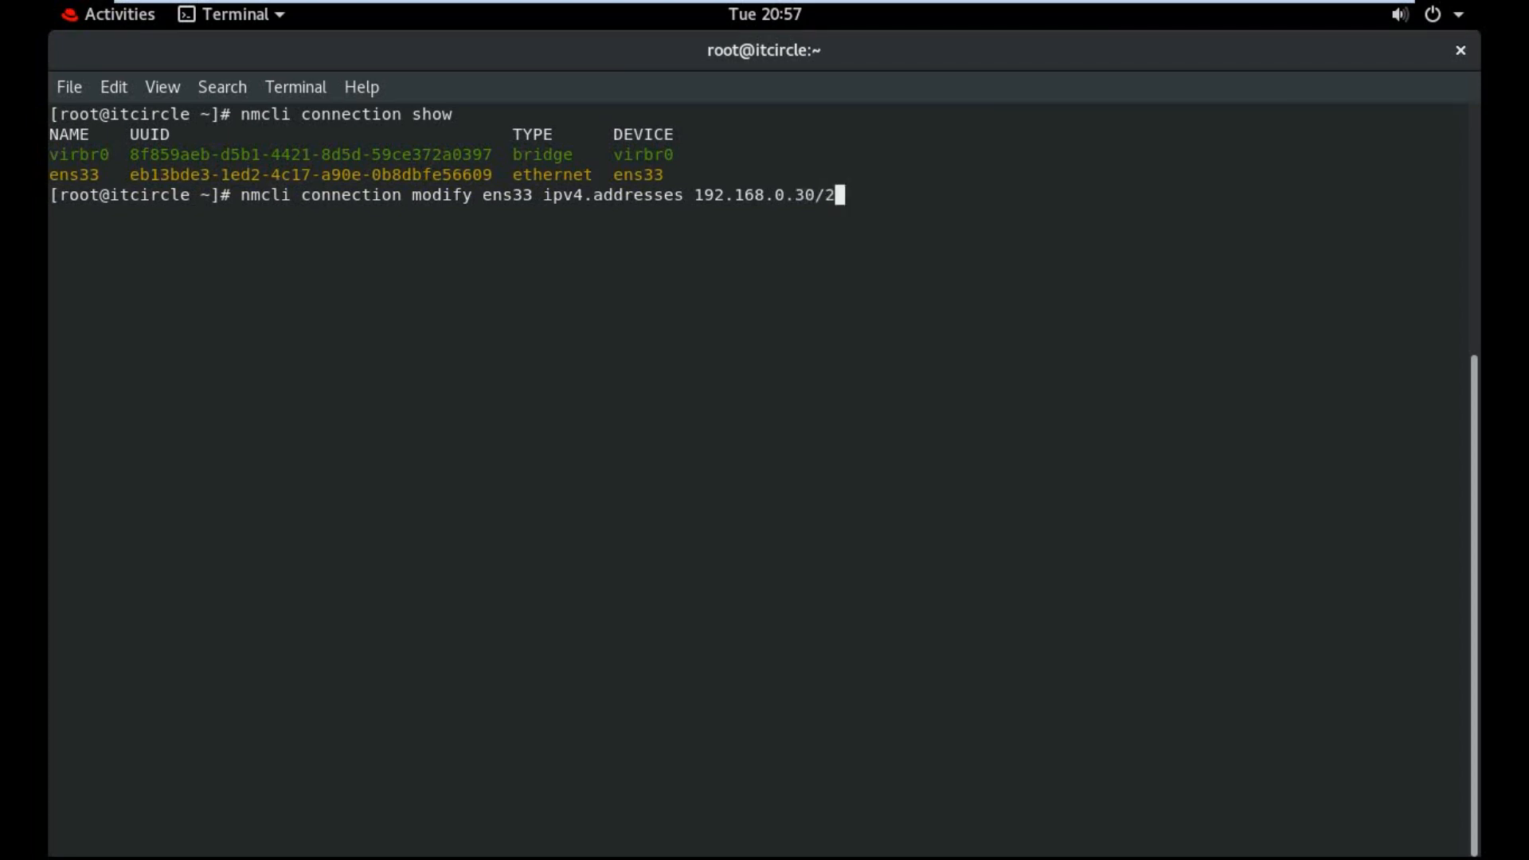
pyautogui.write('4')
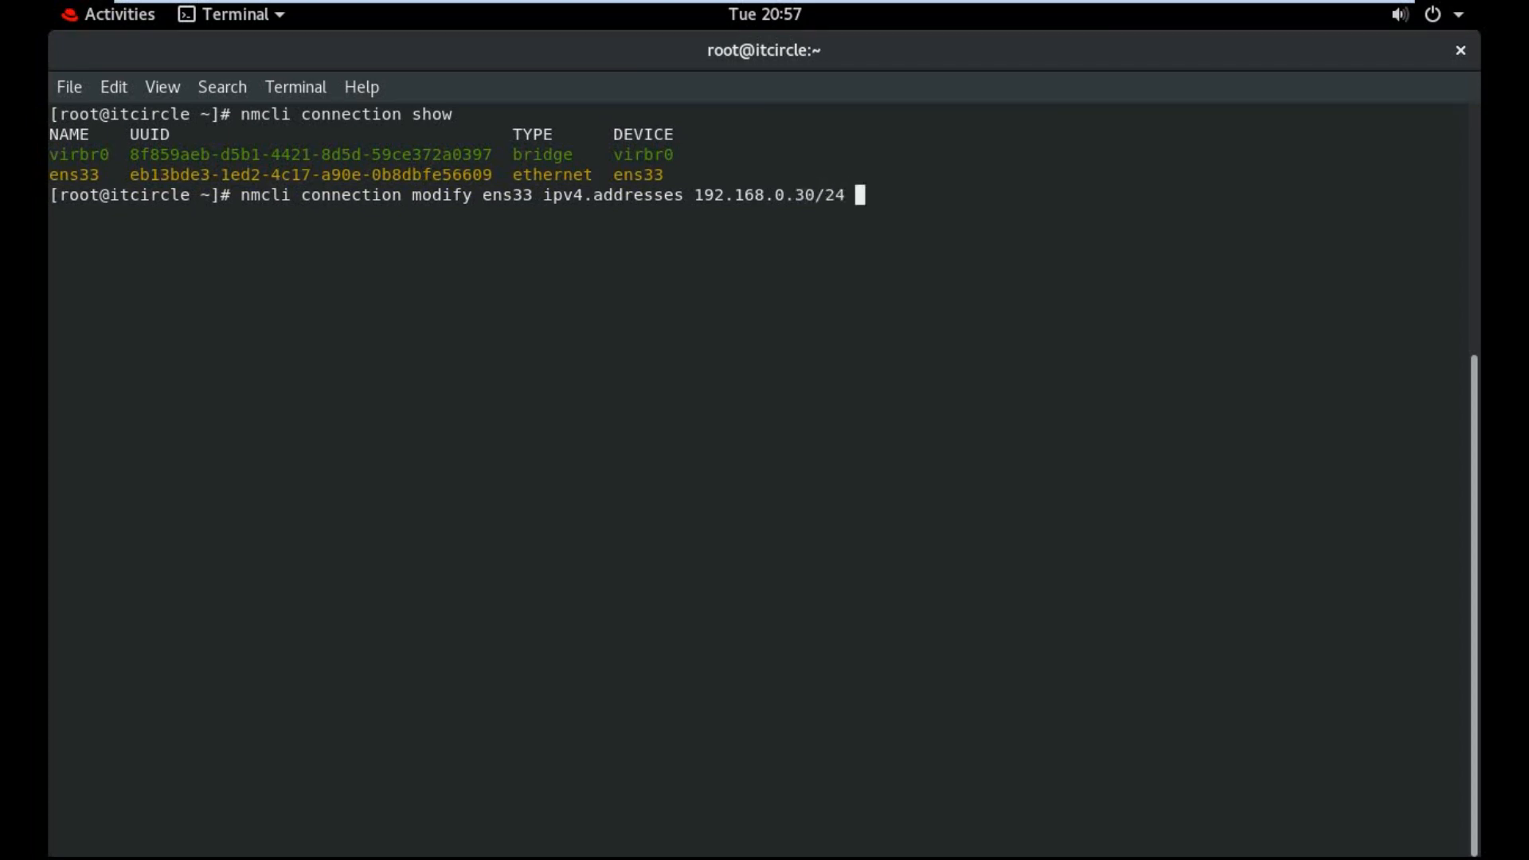
# Step: Add gateway 192.168.0.1, DNS 8.8.8.8 and the manual IPv4 method
pyautogui.write('ipv')
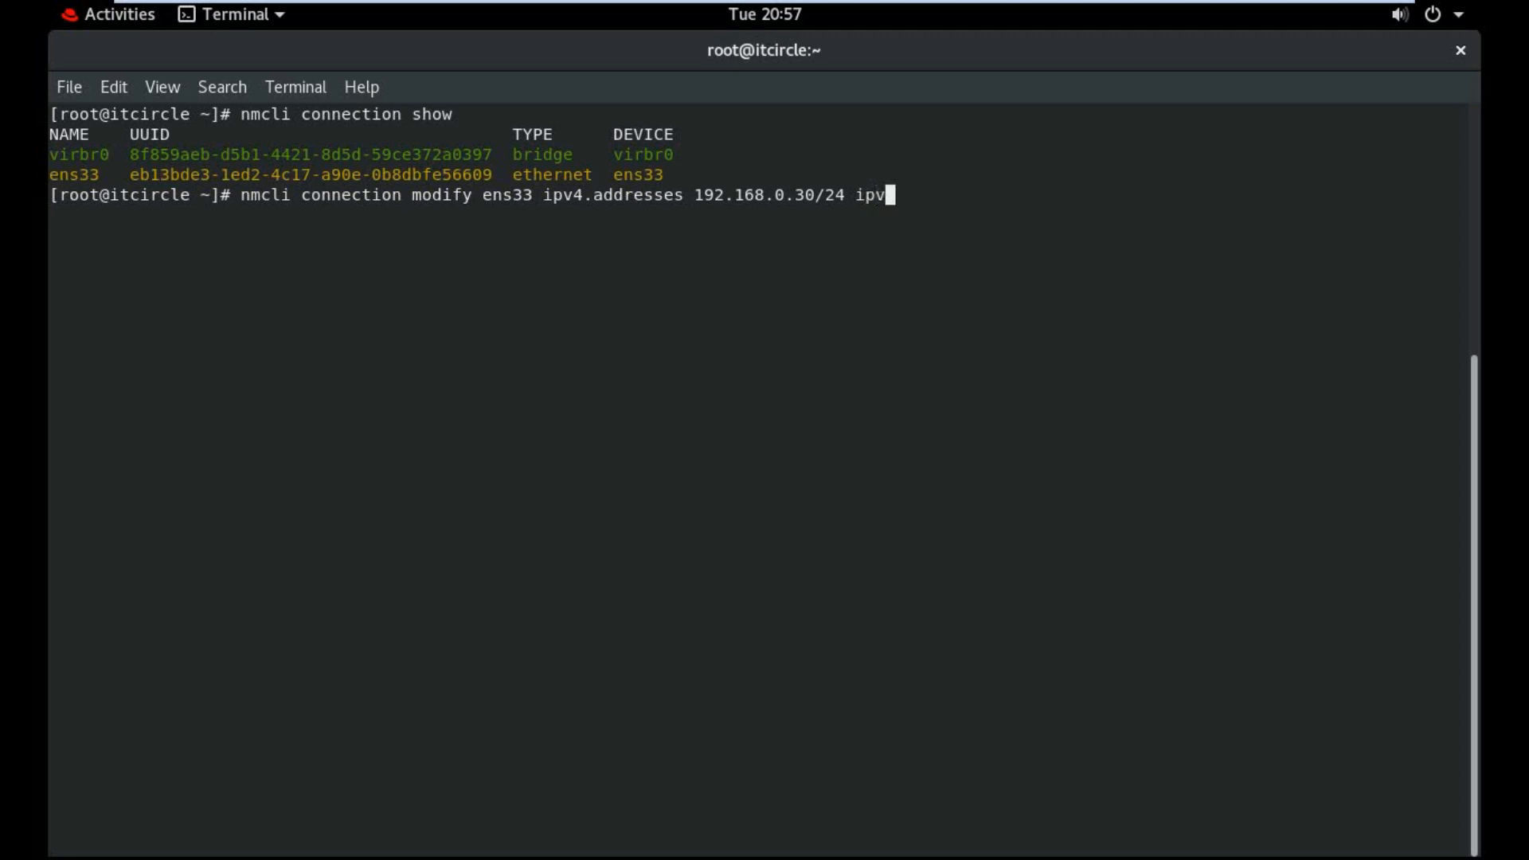
pyautogui.write('4.g')
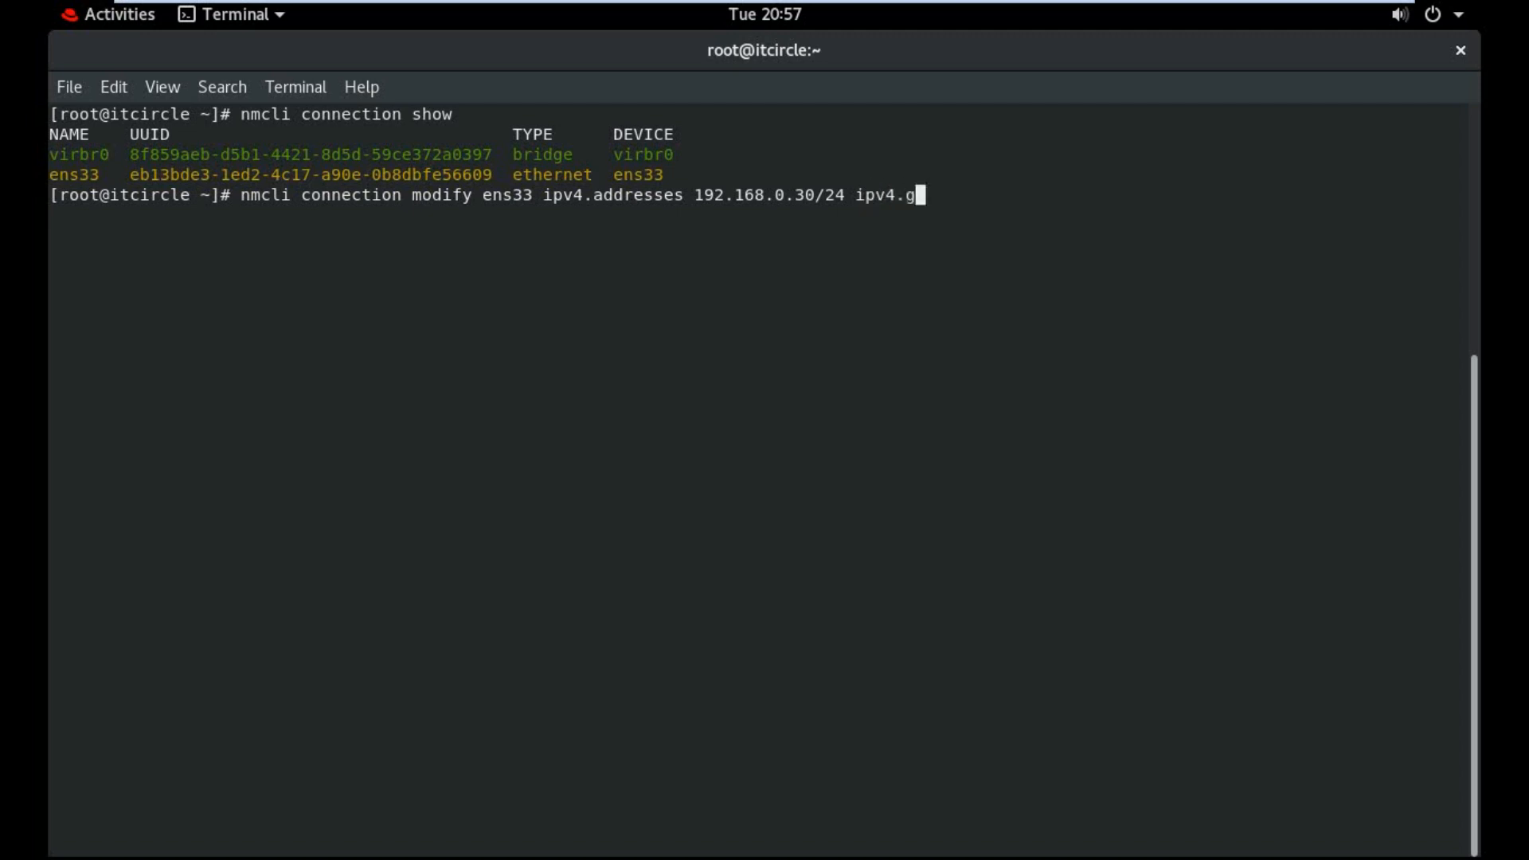
pyautogui.write('ateway 192.')
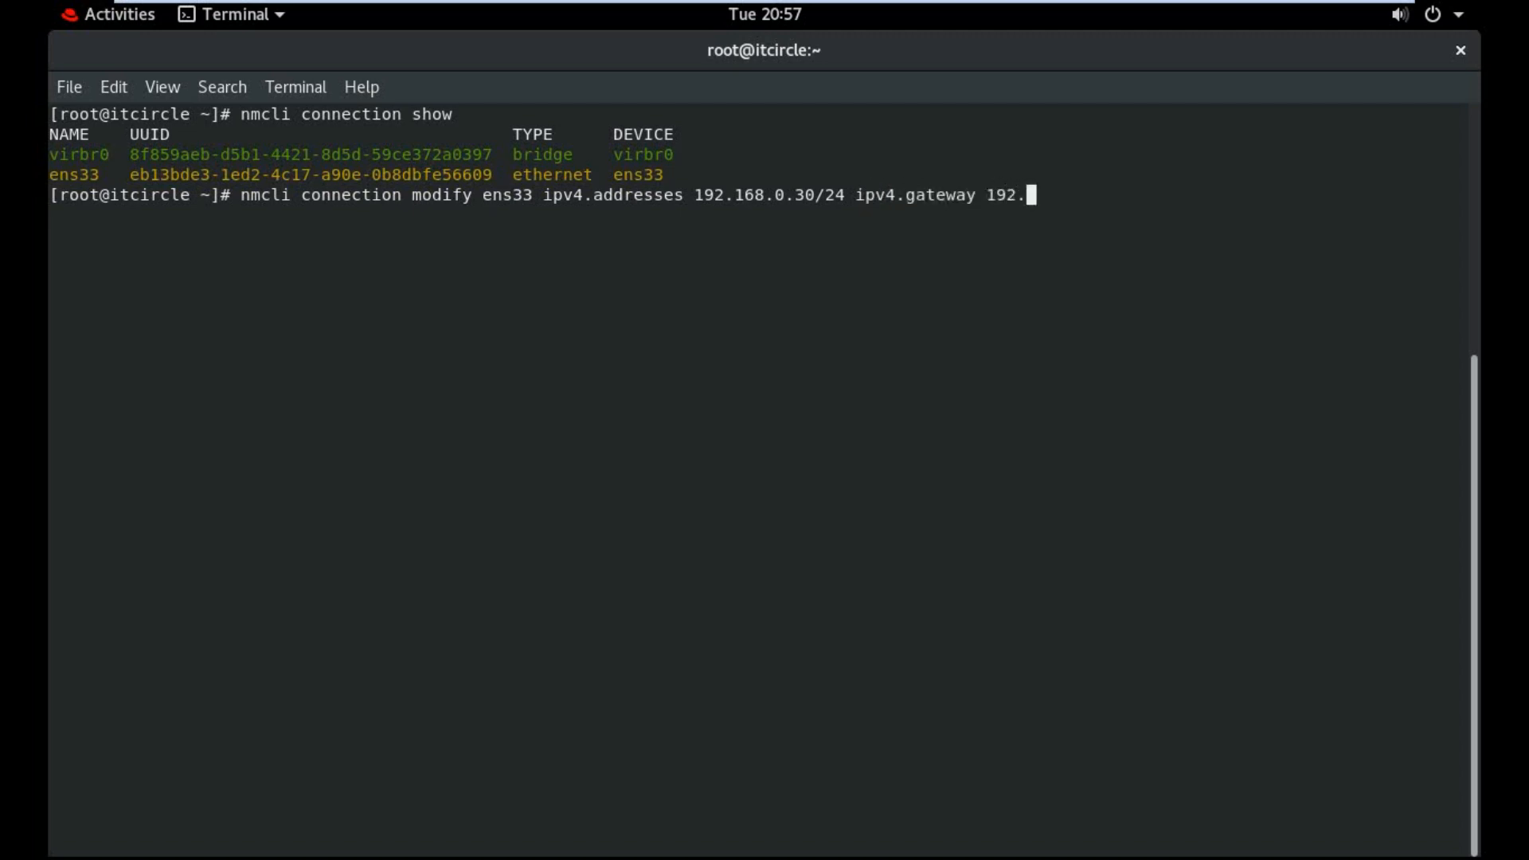
pyautogui.write('168.0.1')
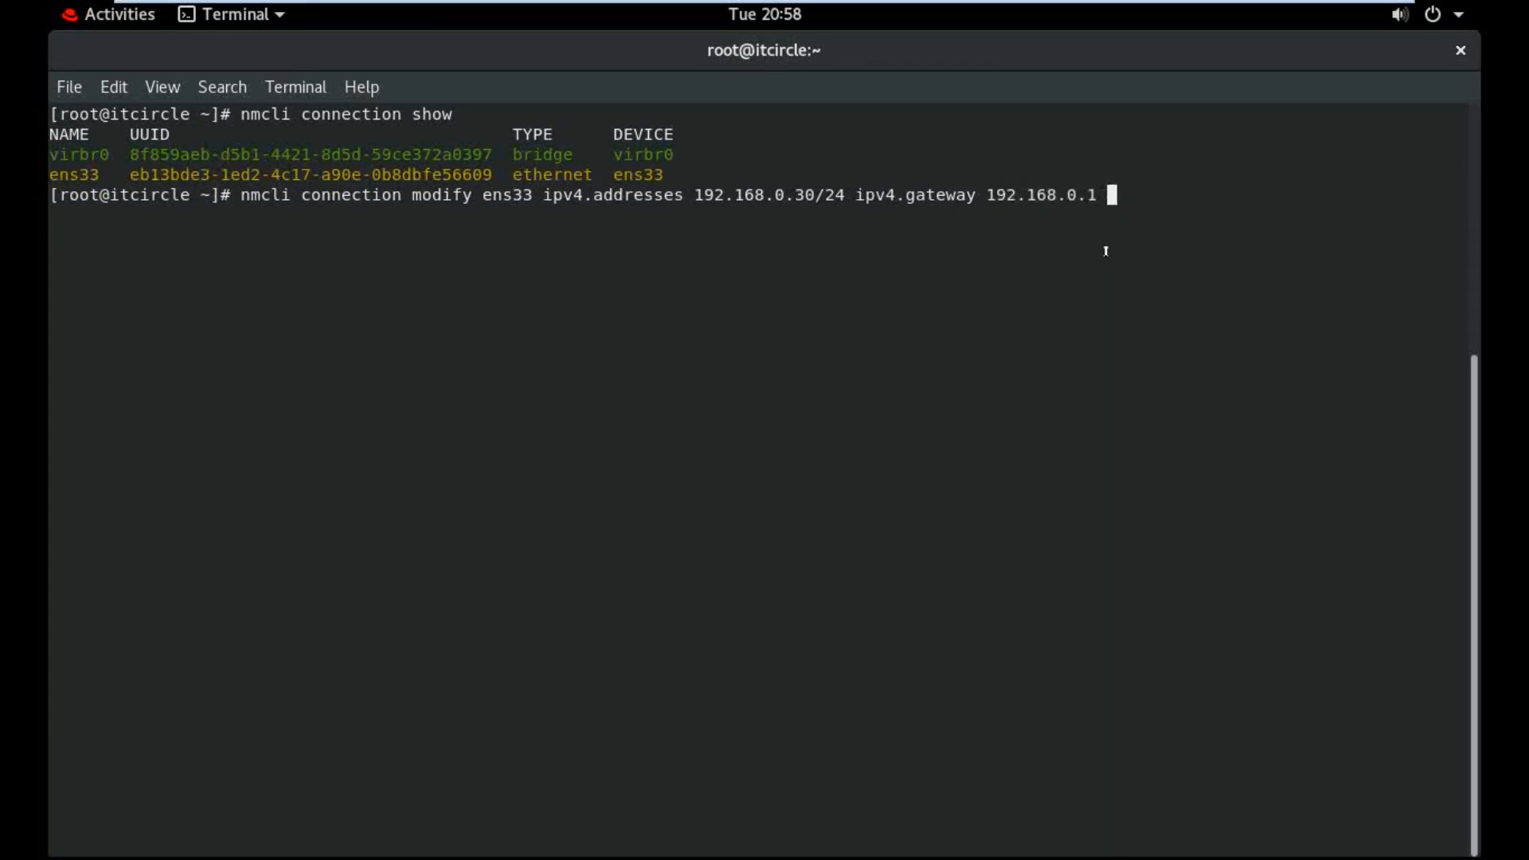
pyautogui.write('ipv4.')
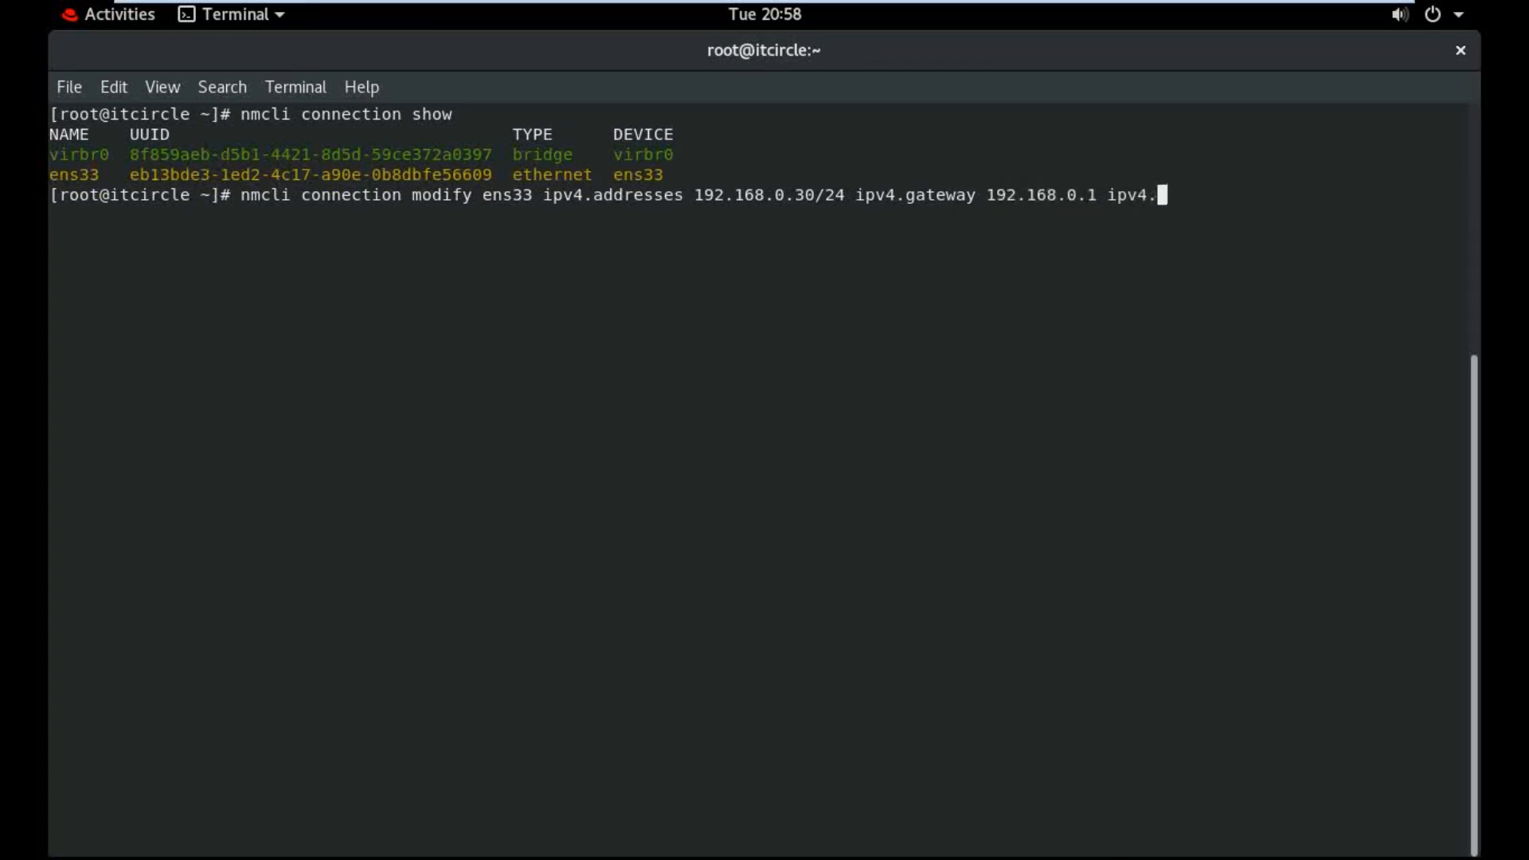
pyautogui.write('dns 8.8.8.8')
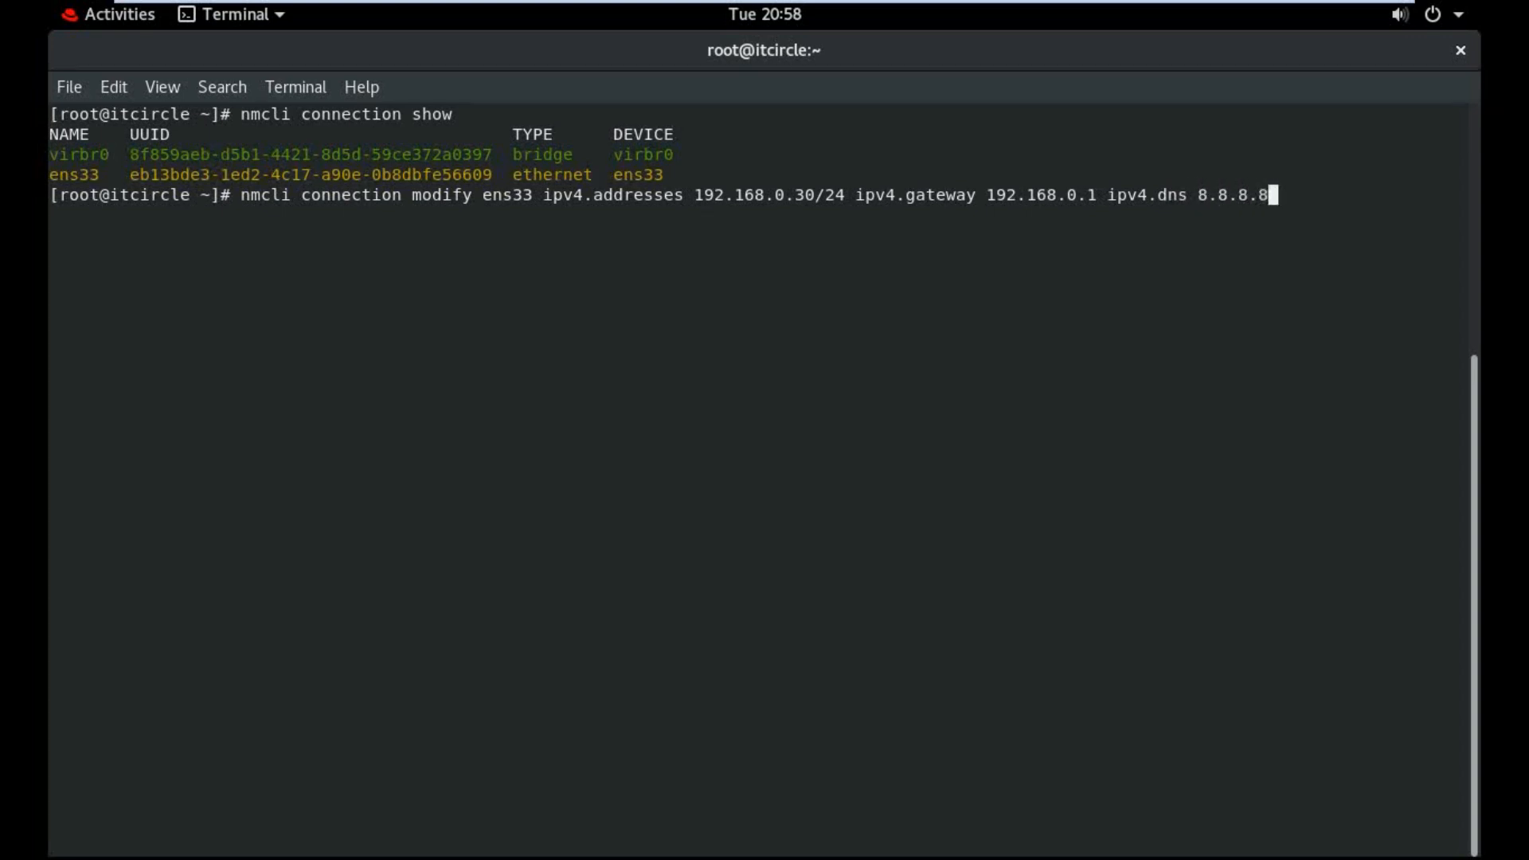
pyautogui.write('ipv')
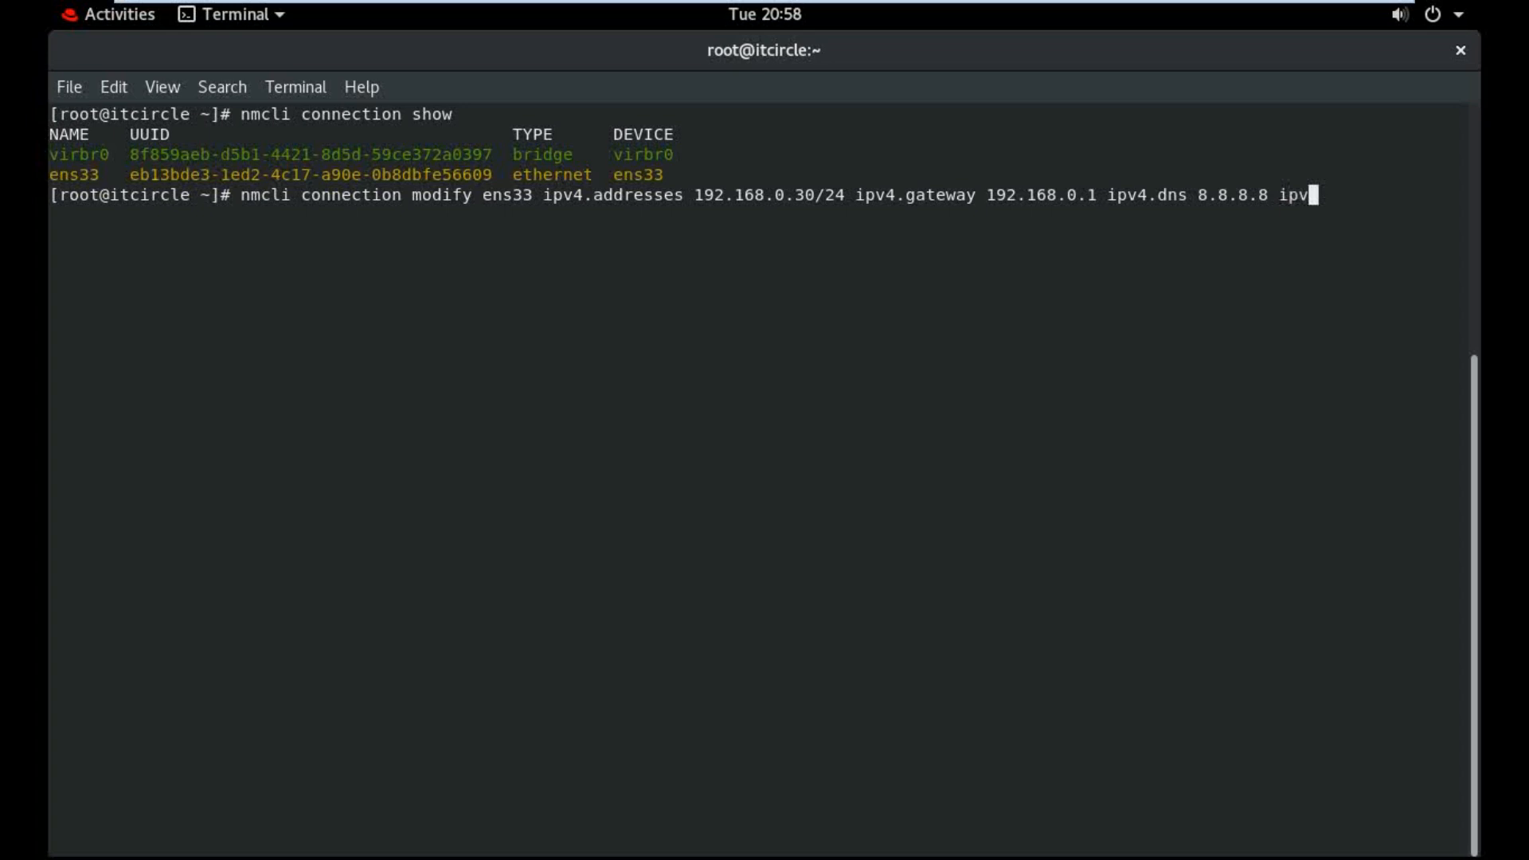
pyautogui.write('4.me')
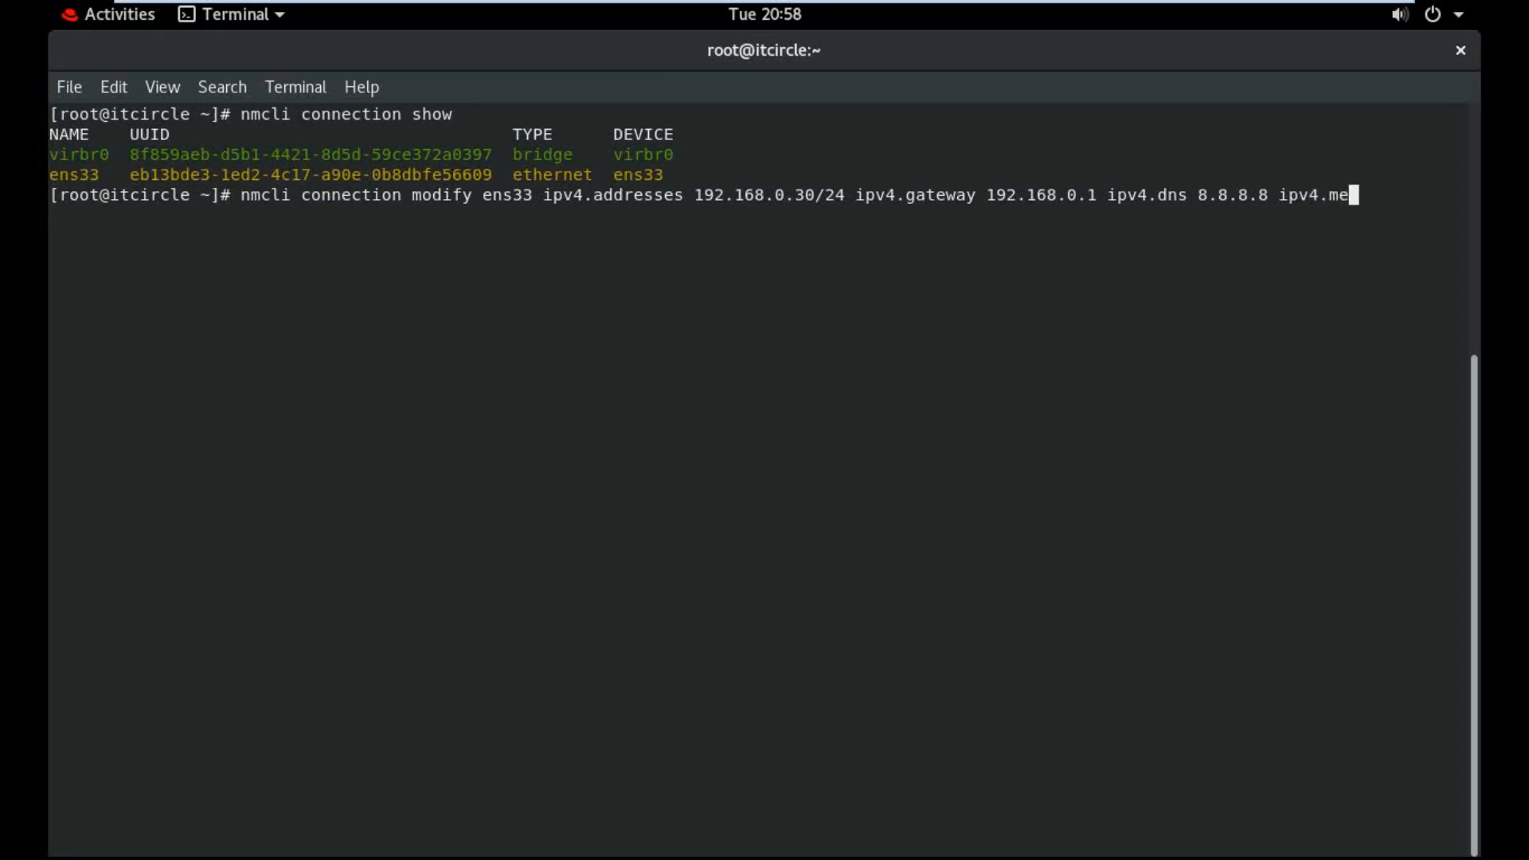
pyautogui.write('thod')
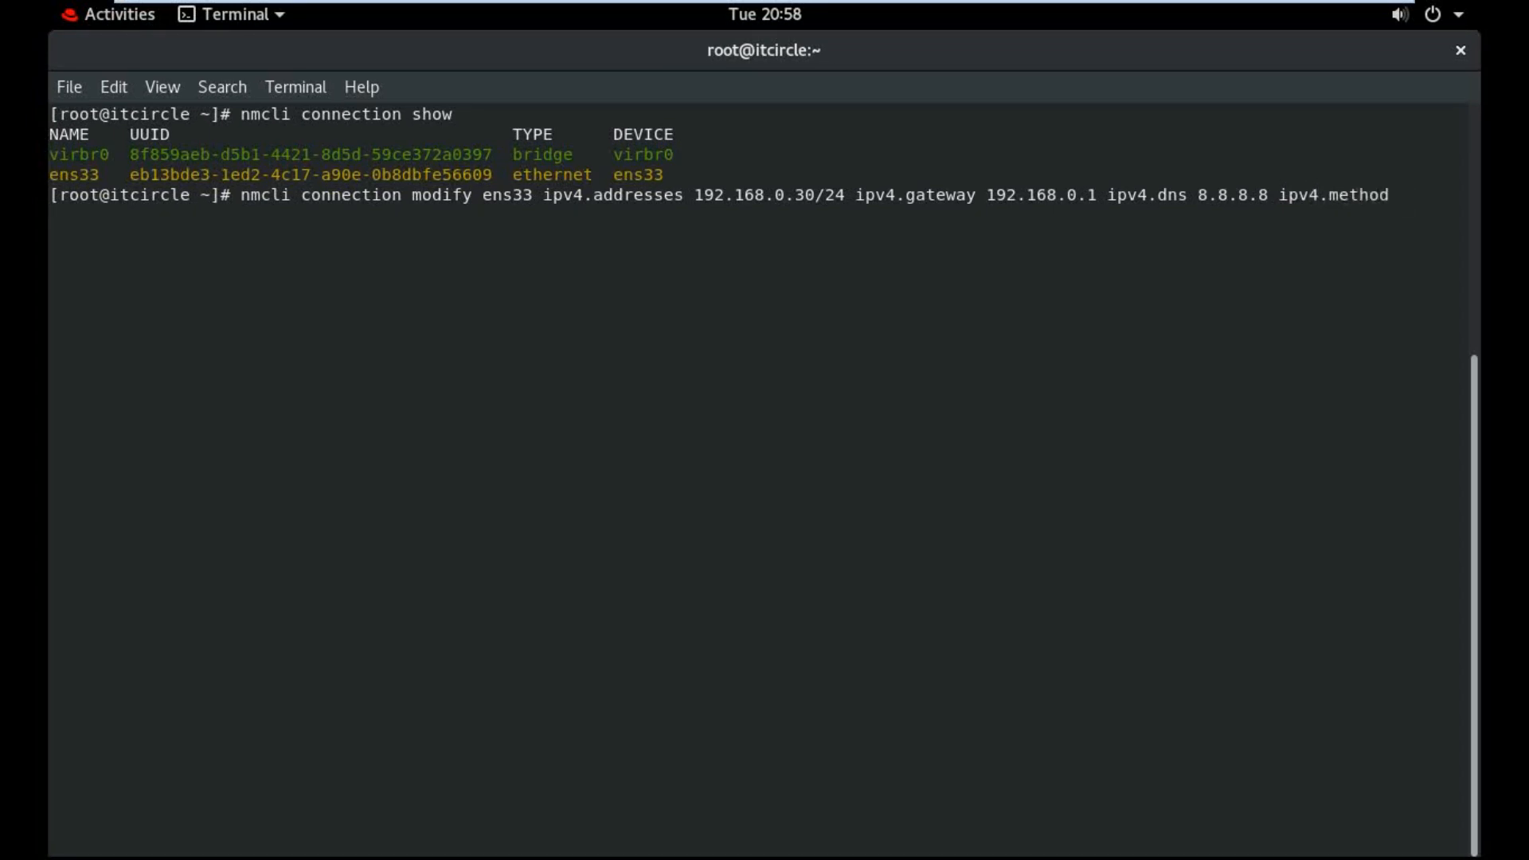
pyautogui.write('manual connection.au')
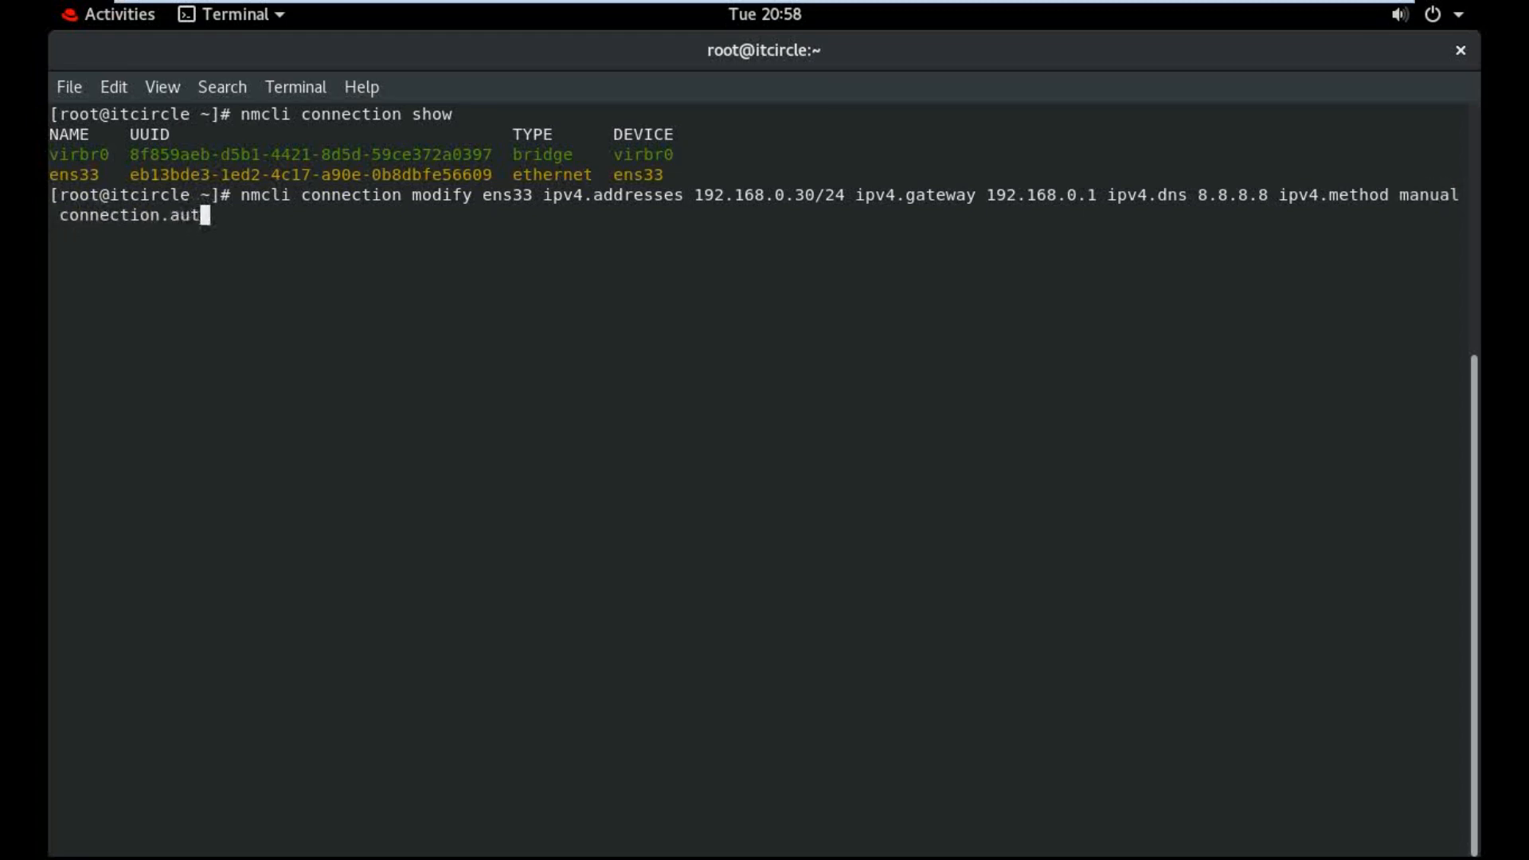
# Step: Enable autoconnect and bring ens33 up with nmcli connection up ens33
pyautogui.write('to')
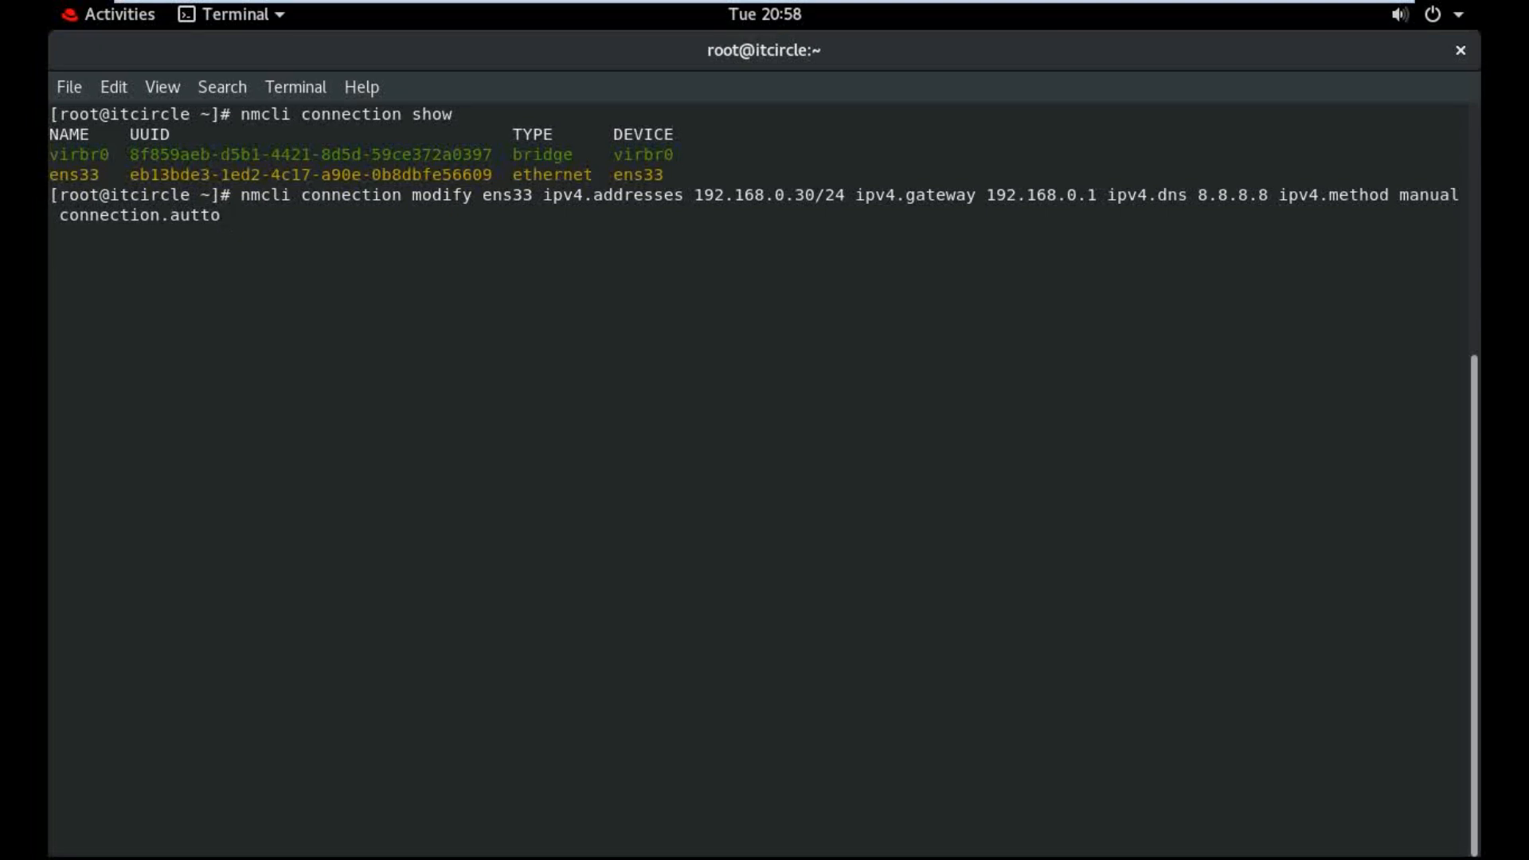
pyautogui.write('connect yes')
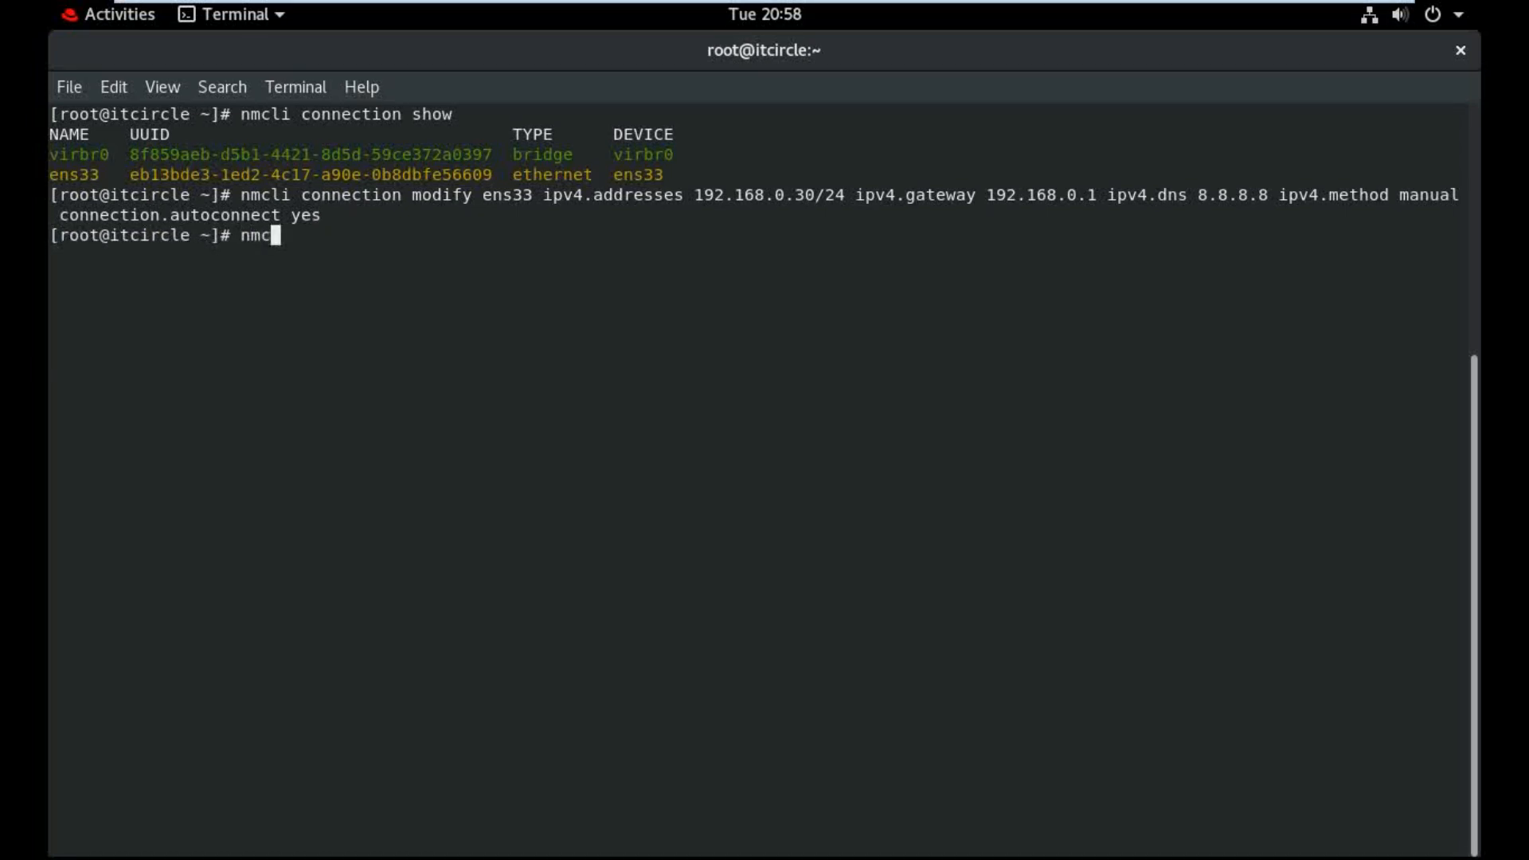
pyautogui.write('li connection')
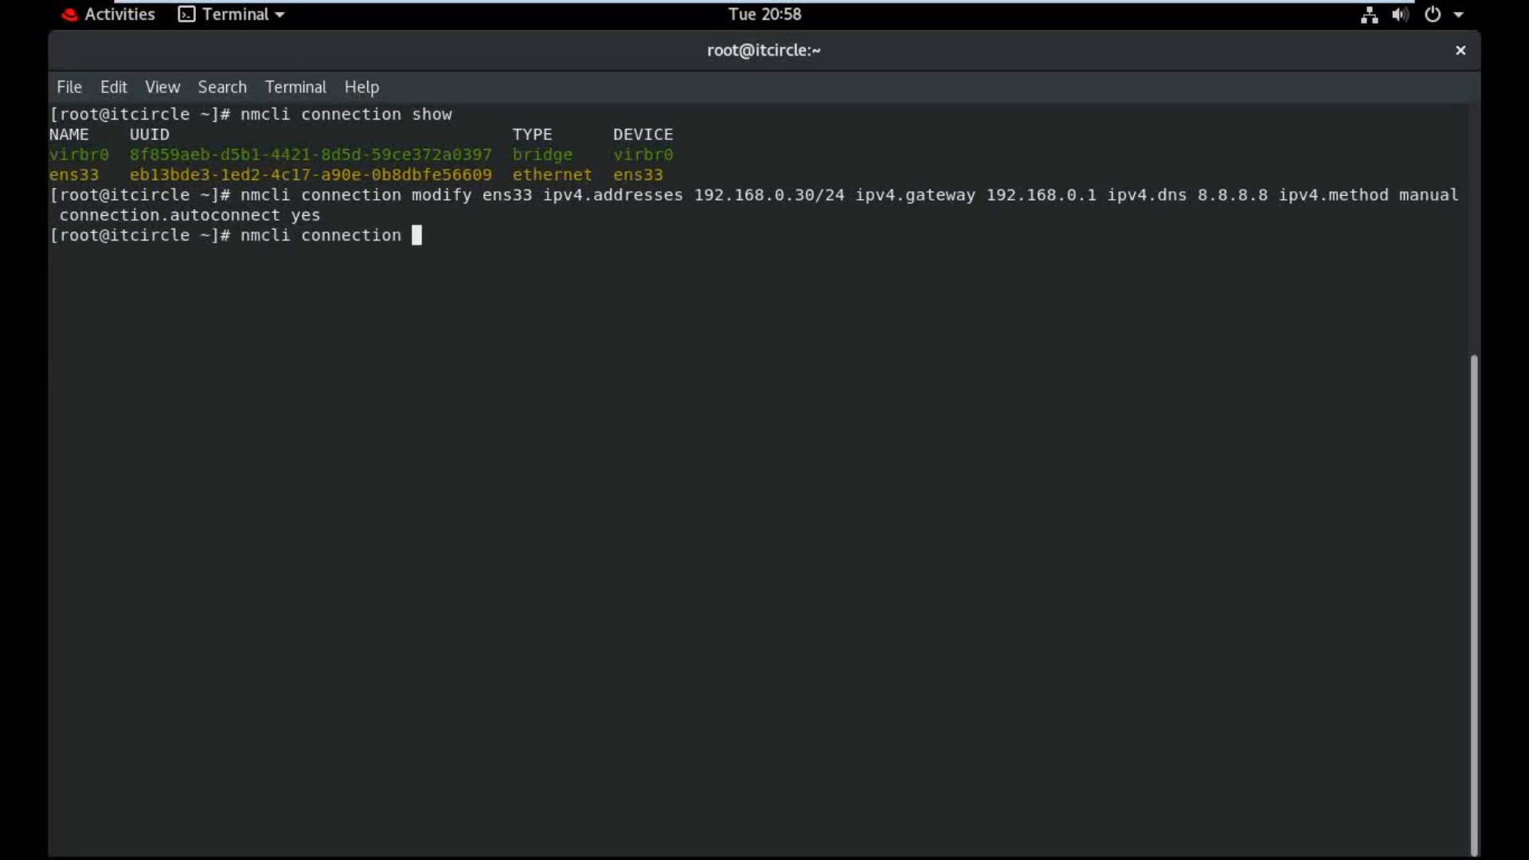
pyautogui.write('up ens33')
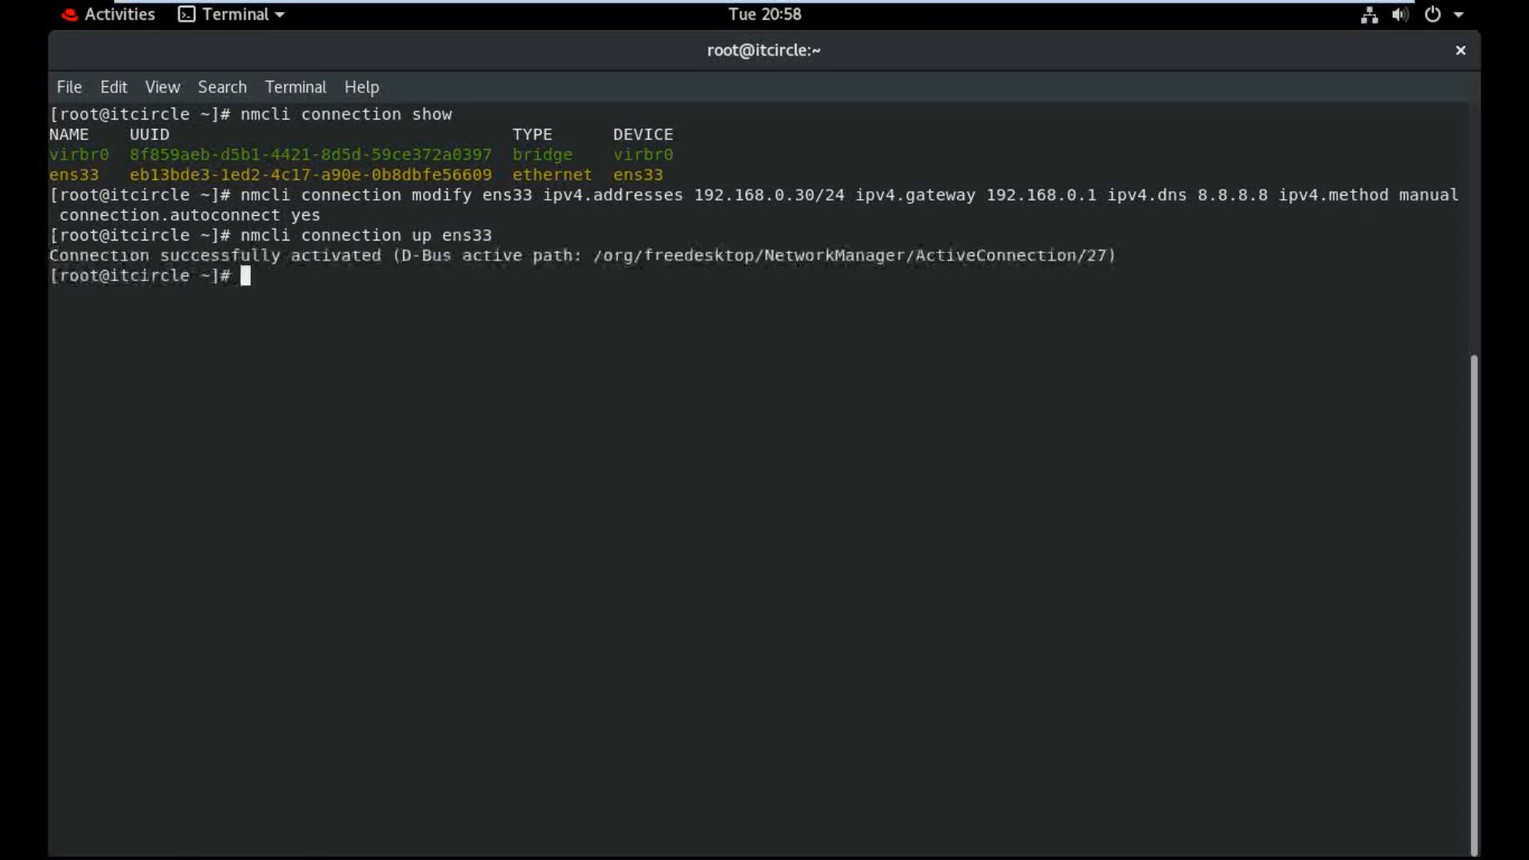
# Step: Clear the terminal, leaving a fresh root prompt with ens33 still active
pyautogui.write('i')
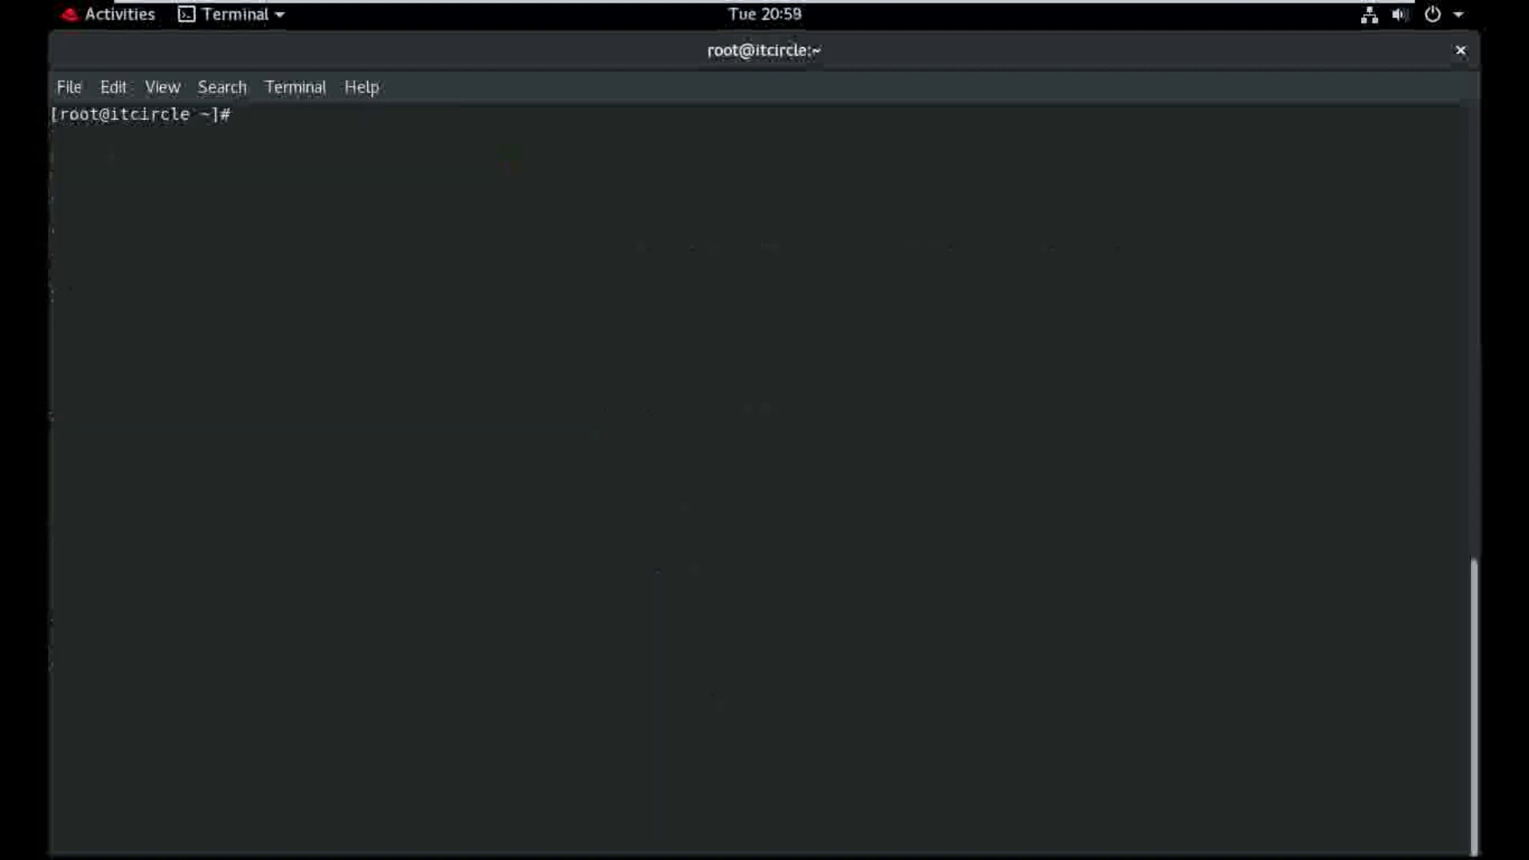
# Step: Ping gateway 192.168.0.1 and stop it, showing 0% packet loss
pyautogui.write('ping l')
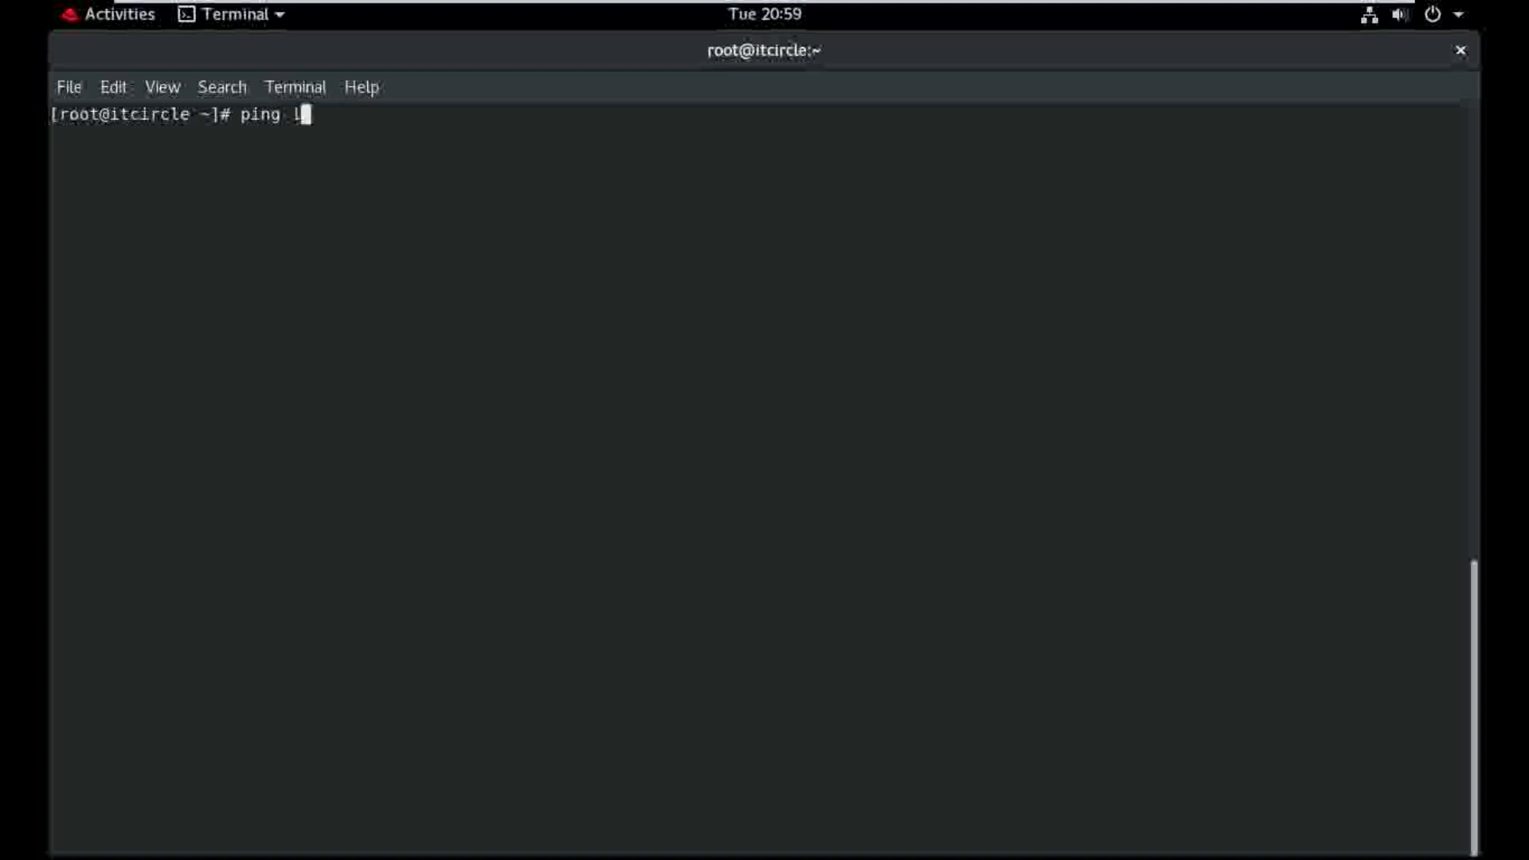
pyautogui.write('192.168.')
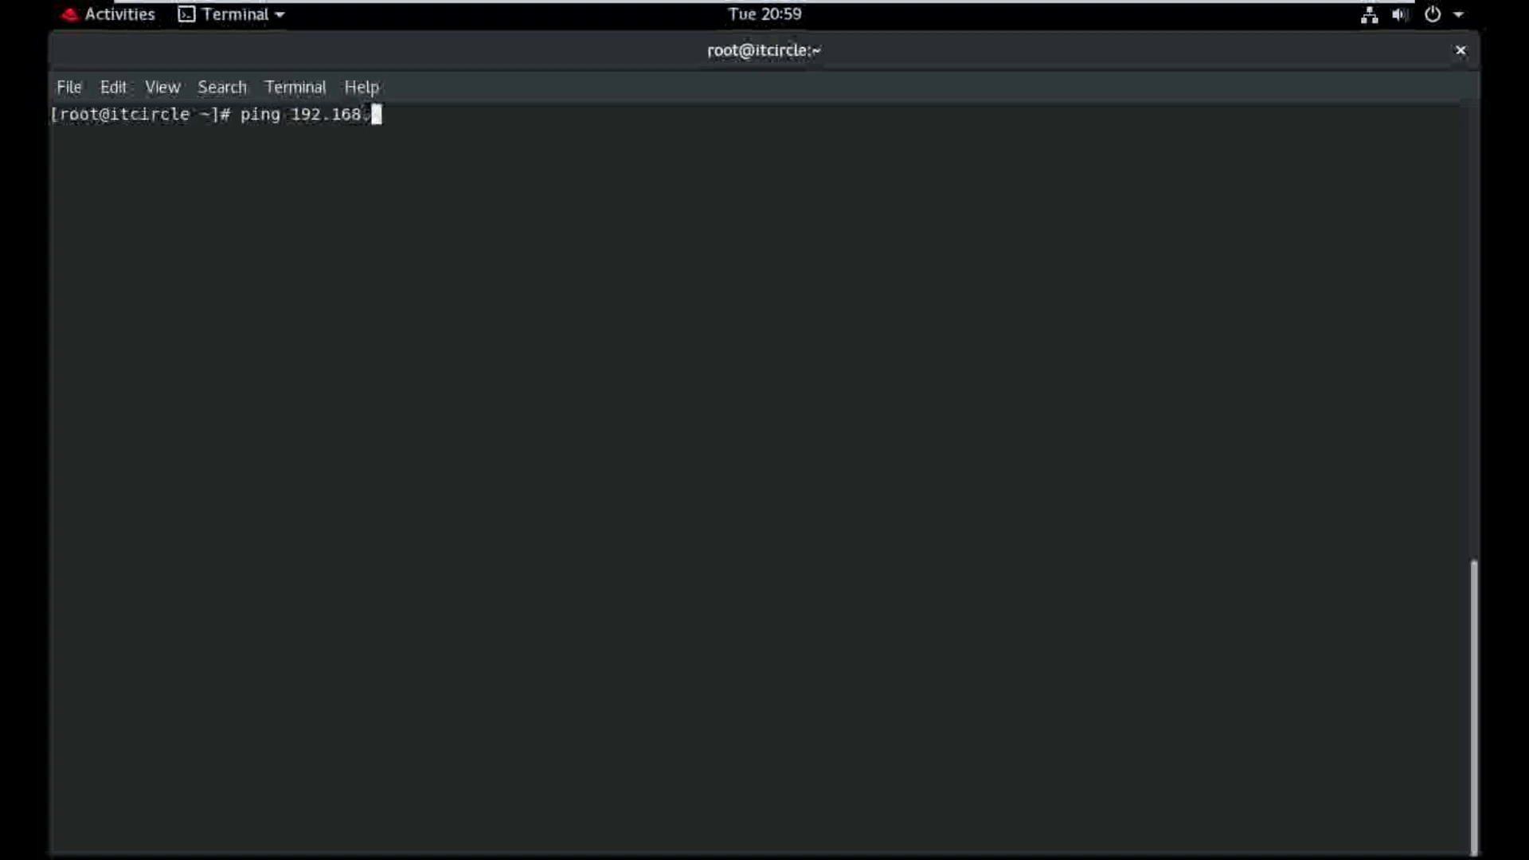
pyautogui.press('Return')
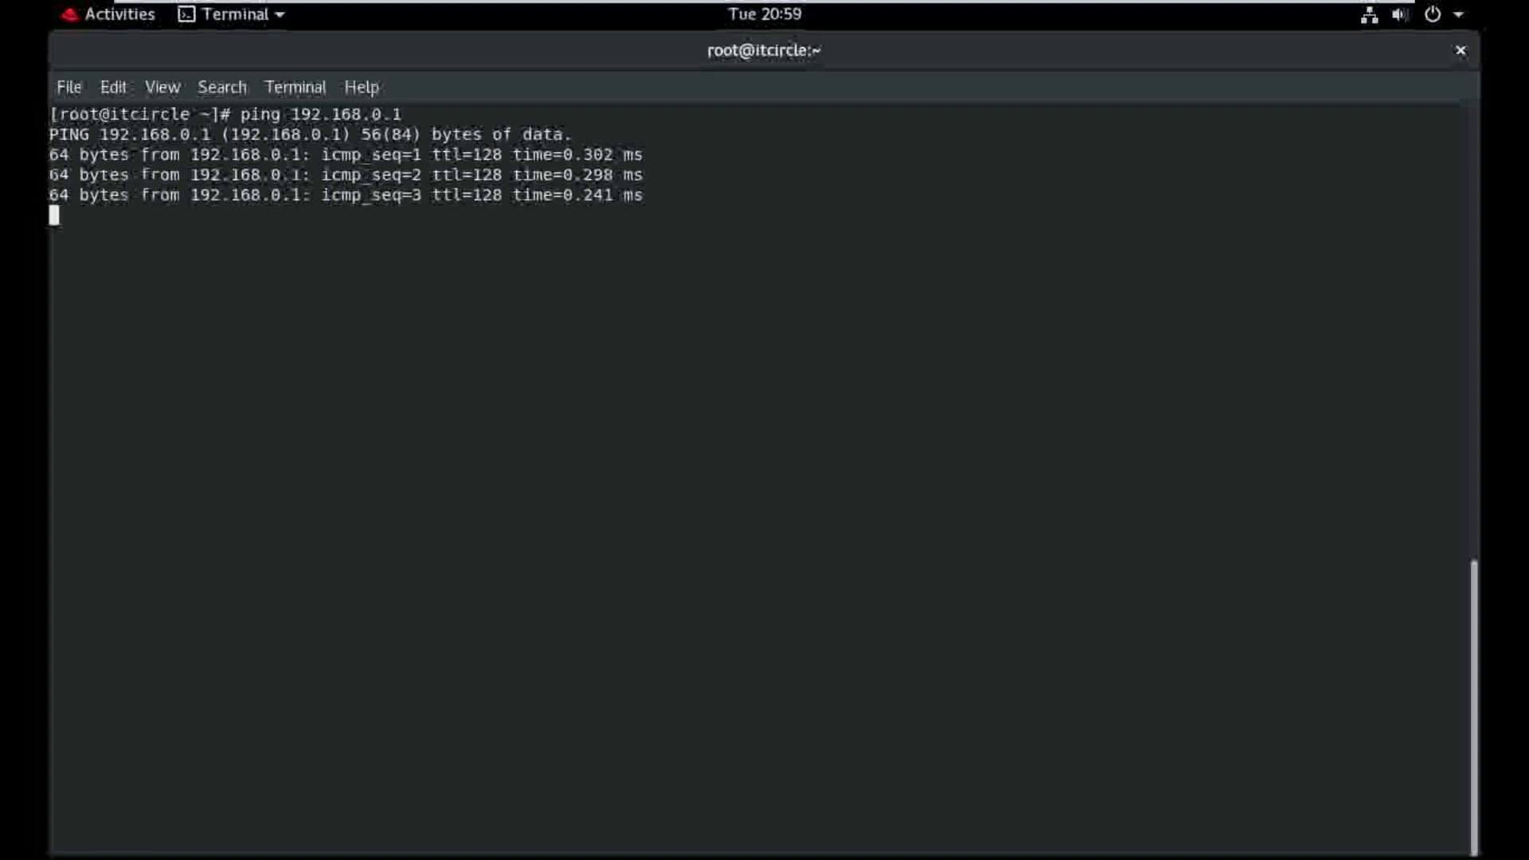
pyautogui.press('ctrl+c')
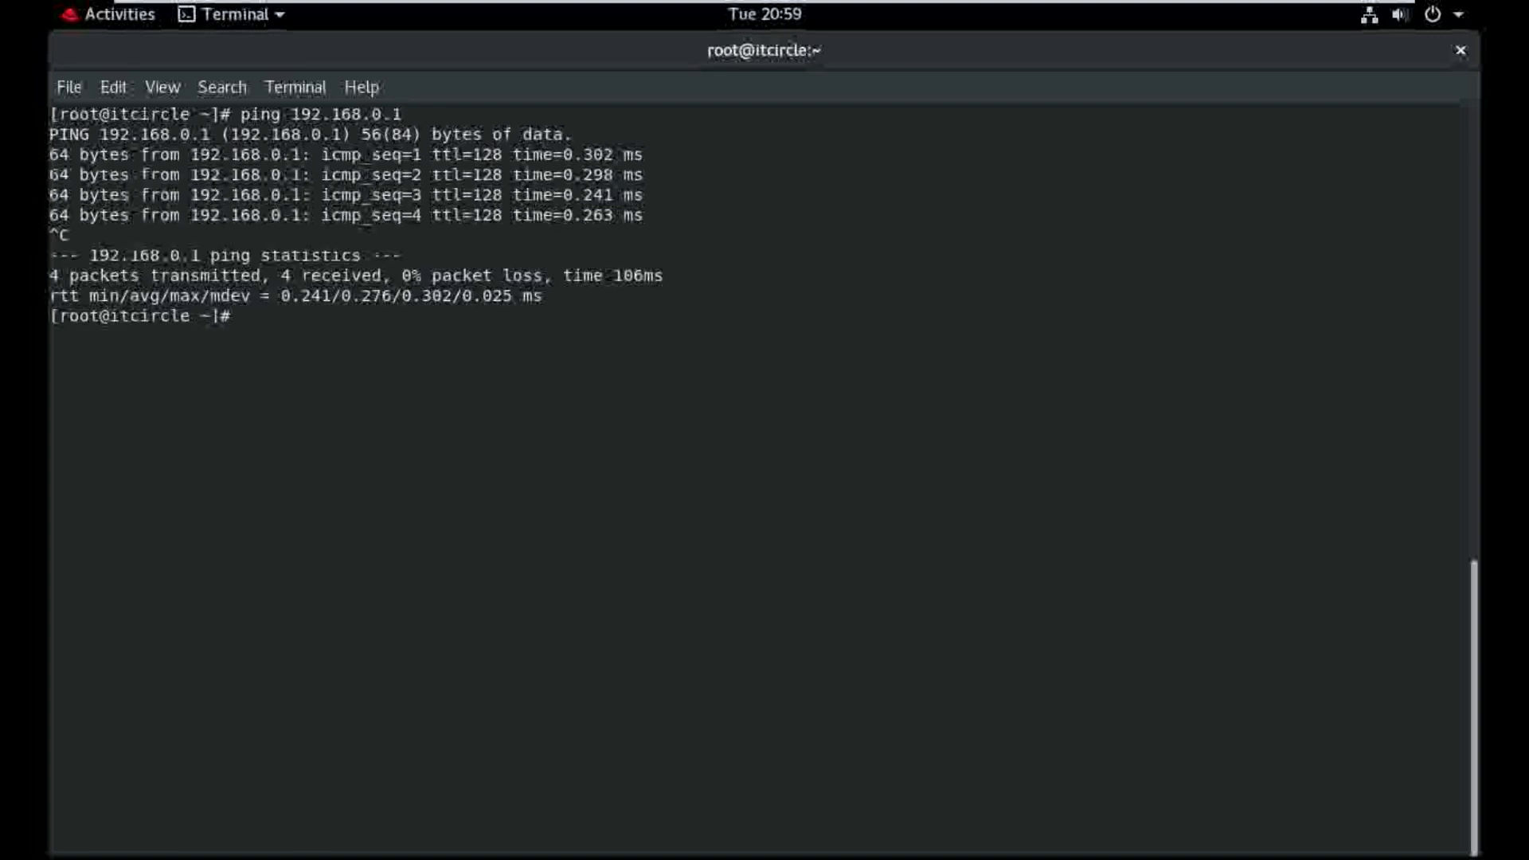
# Step: Ping google.com to test reaching an internet host
pyautogui.write('ping 1')
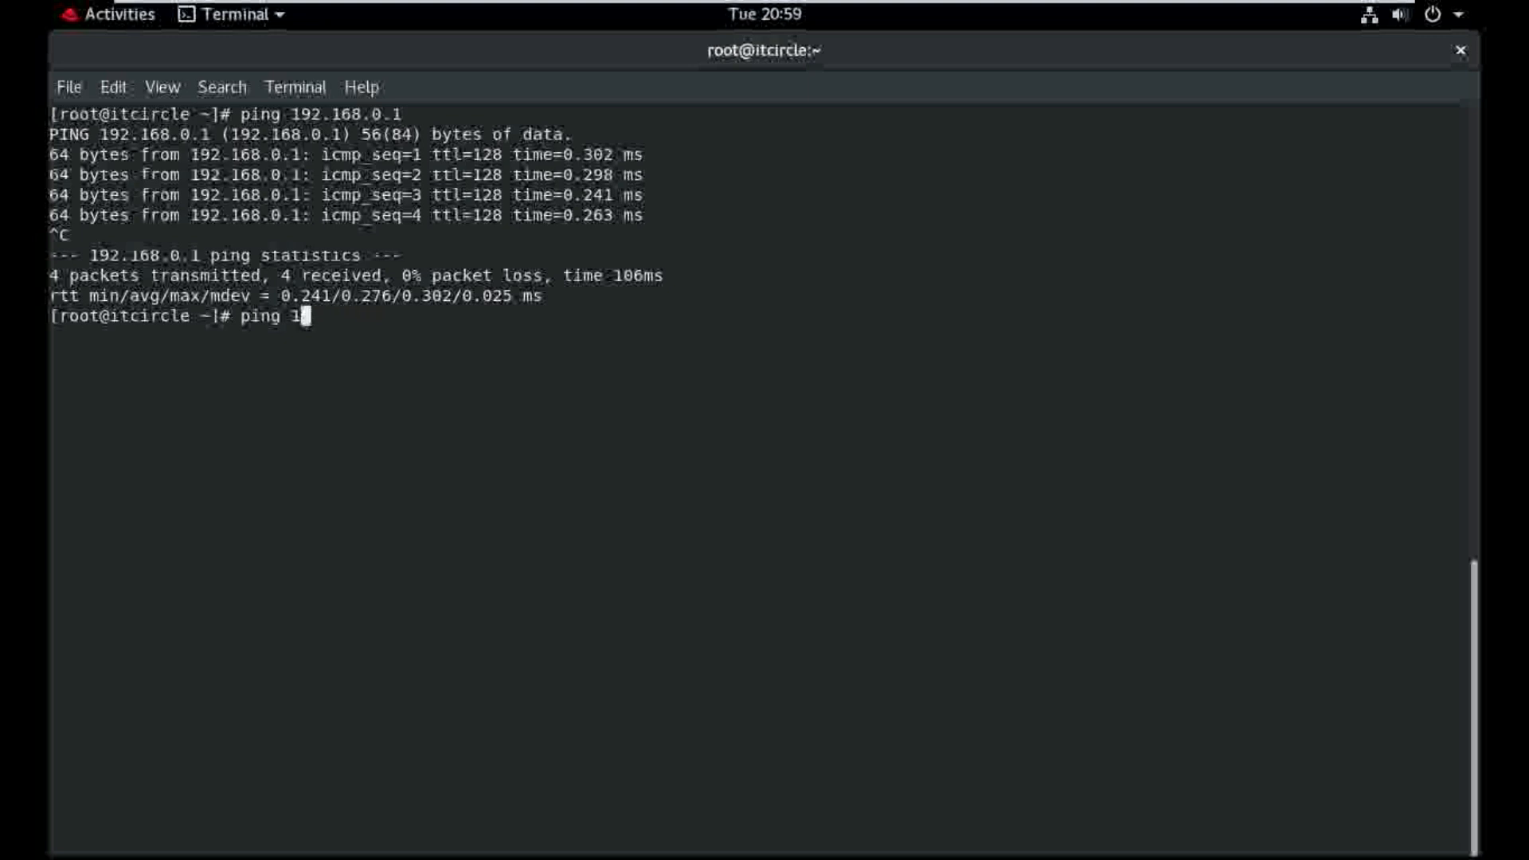
pyautogui.write('oogl')
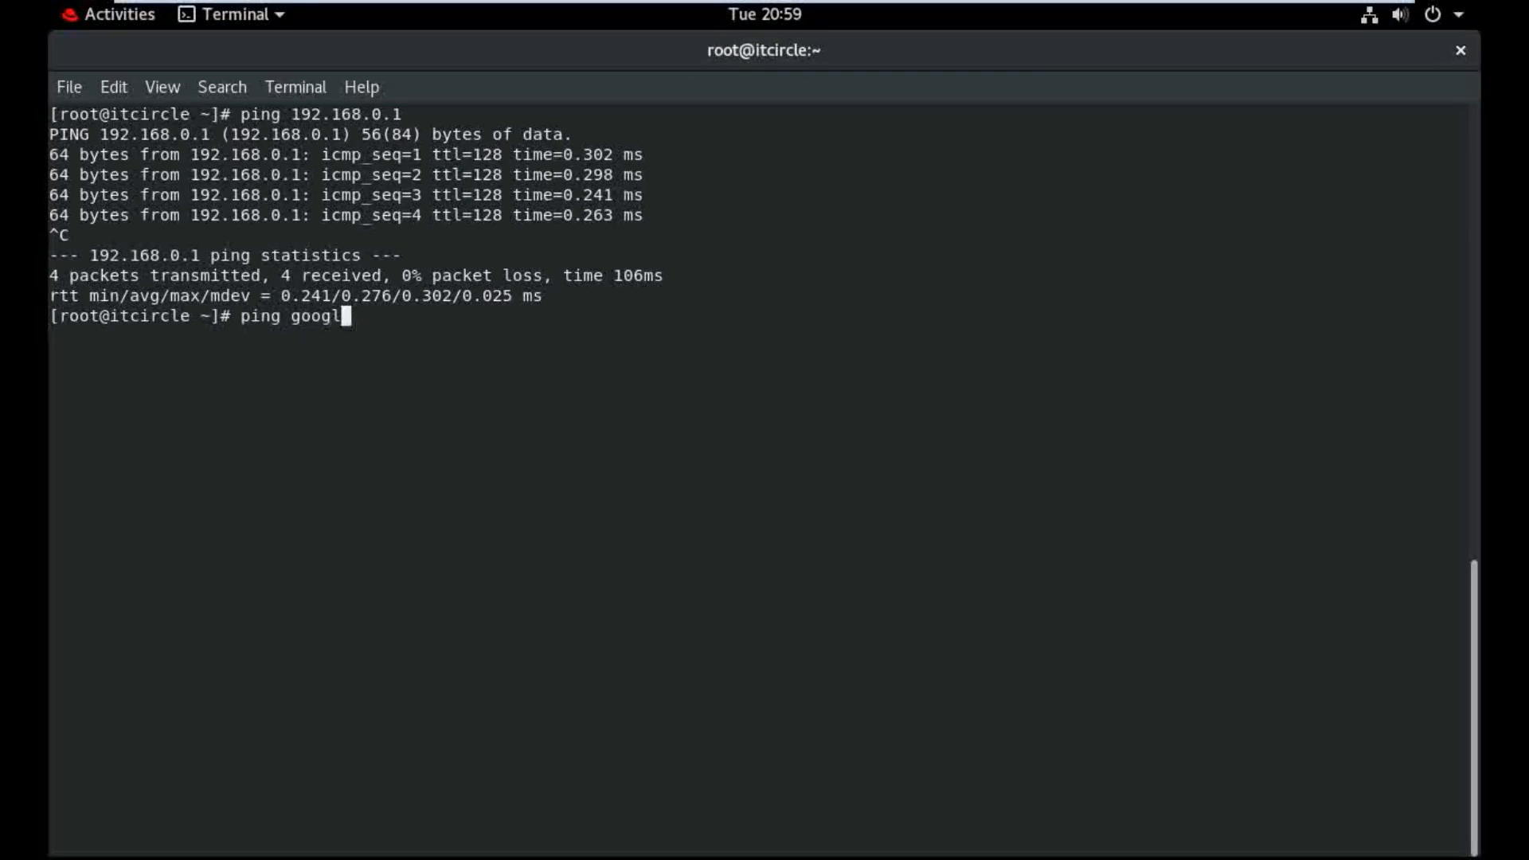
pyautogui.press('Return')
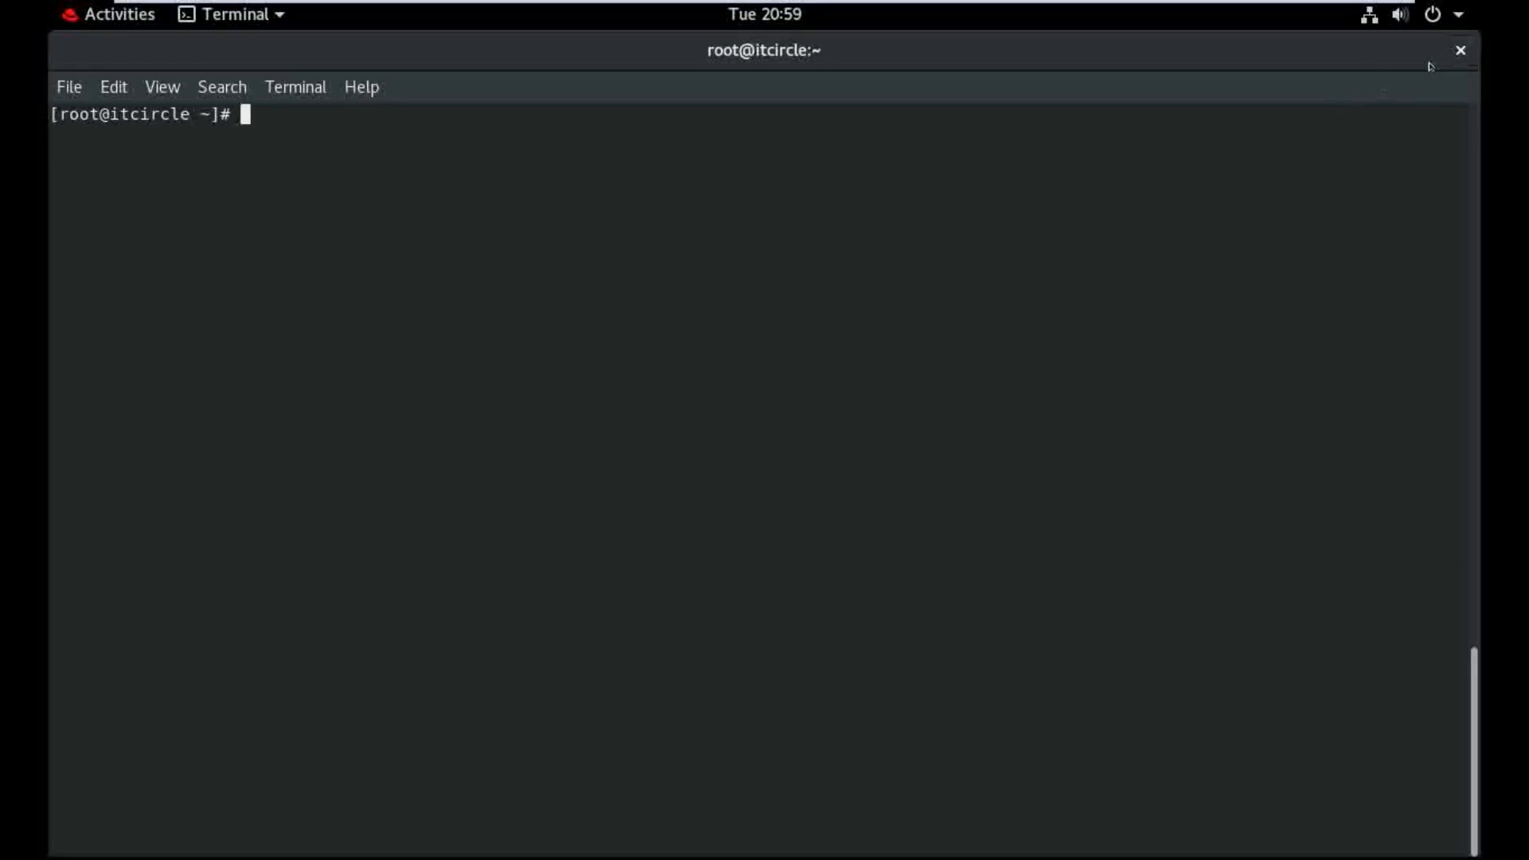
pyautogui.moveTo(1212, 357)
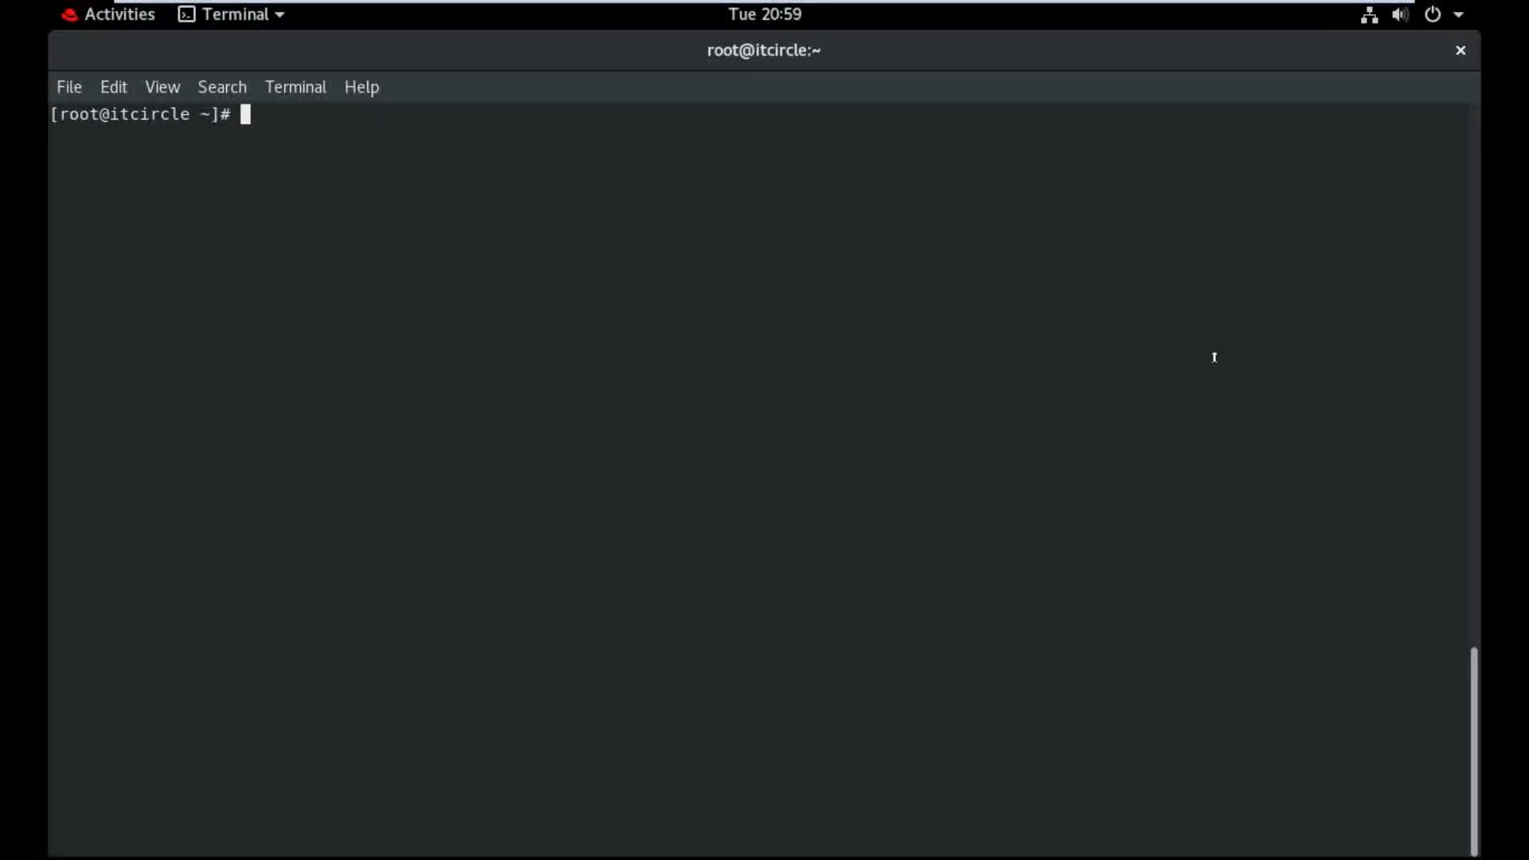